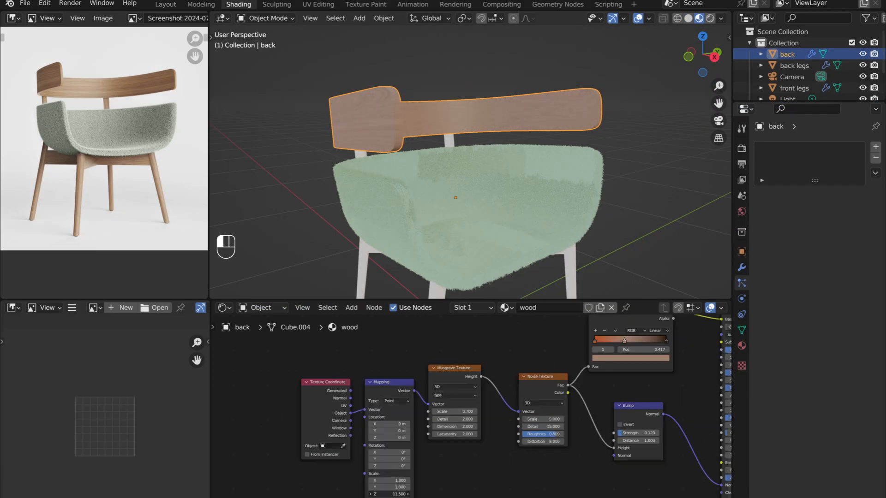
Step: Start a new General scene with only the default cube, camera and light
click(165, 6)
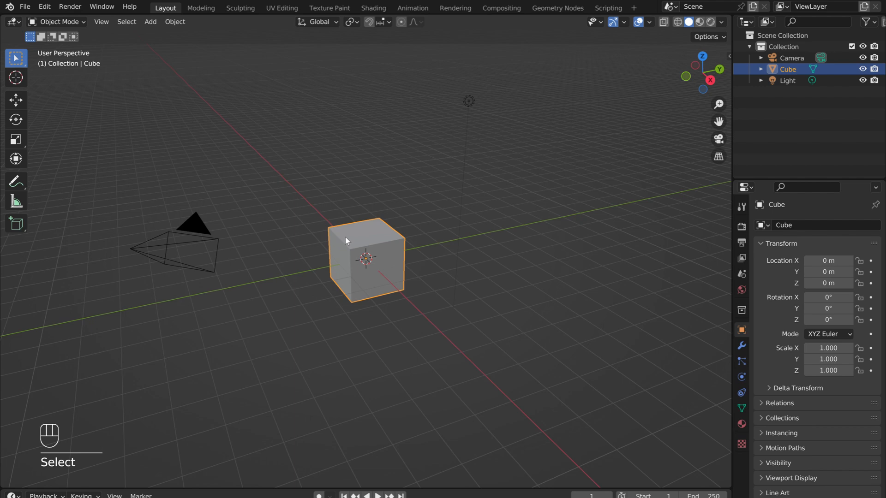
Step: In Edit Mode, scale the cube down in Z and to 0.35 on X into a flat wide block
key(Tab)
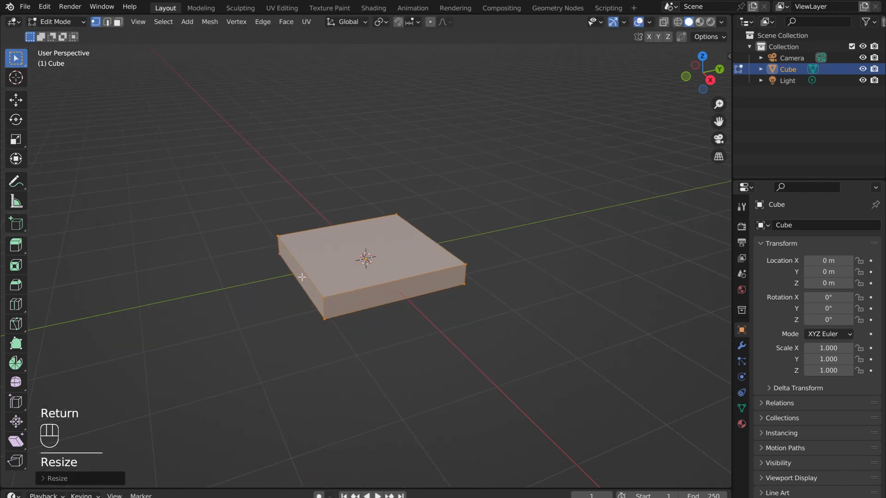
key(x)
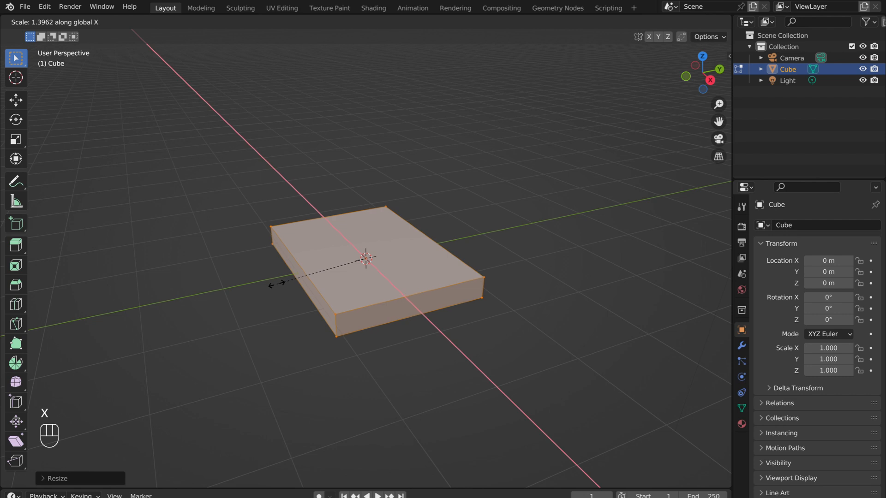
text(35)
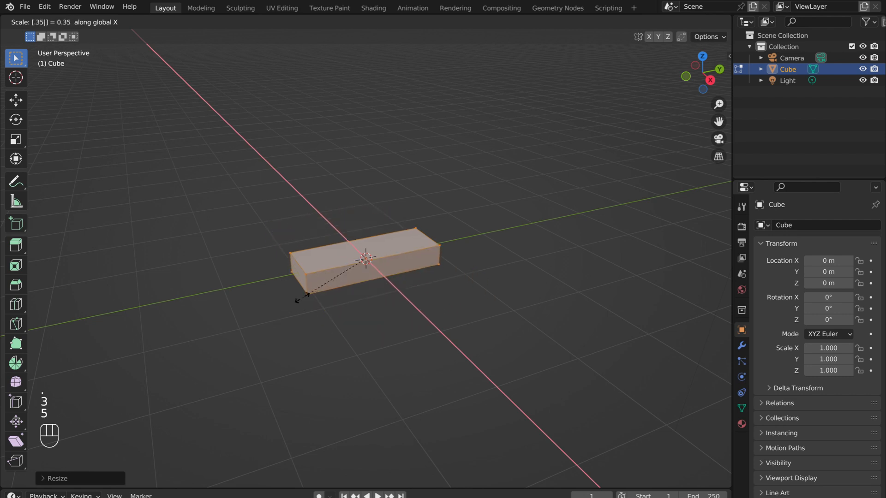
key(y)
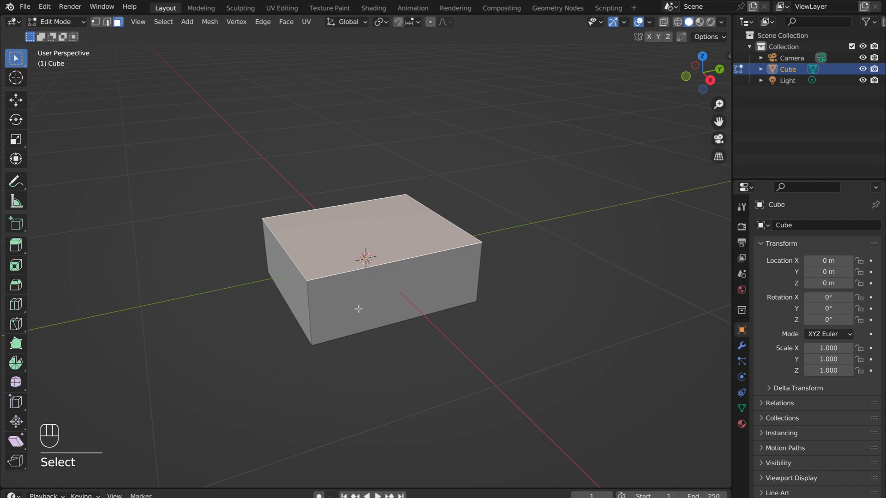
Step: Delete the selected faces and bevel the corner edges with many segments into a smooth shell
key(x)
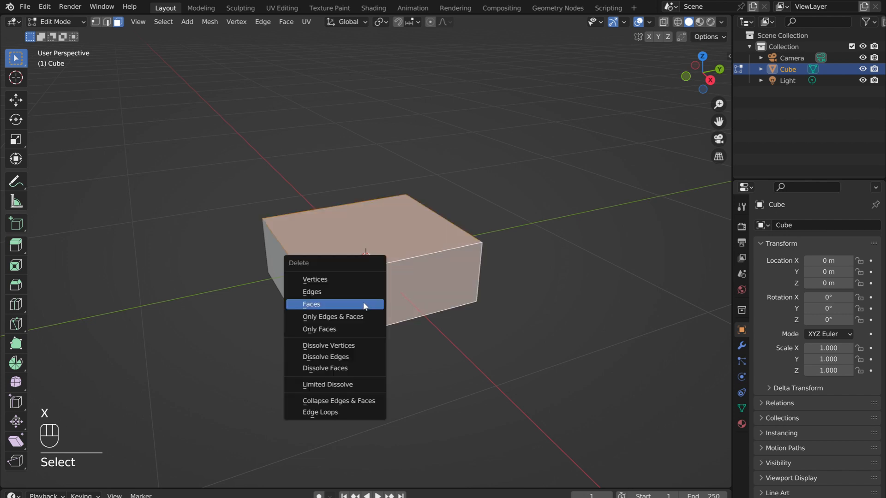
click(311, 303)
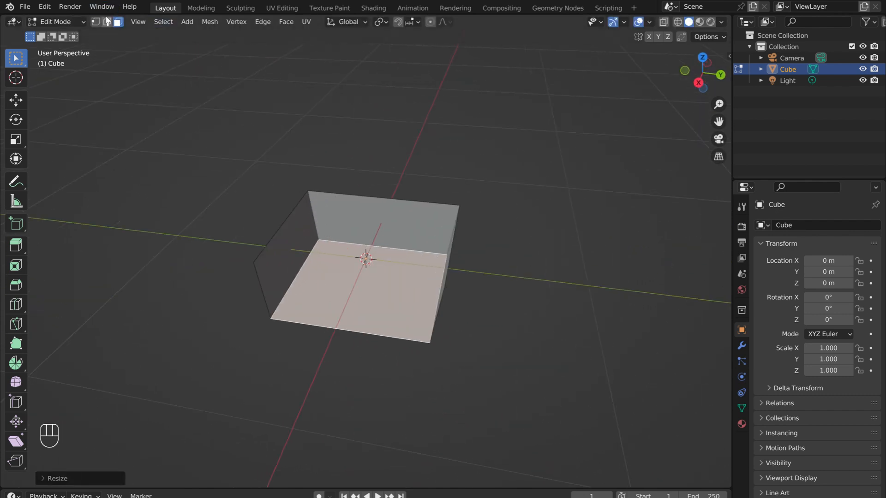
key(2)
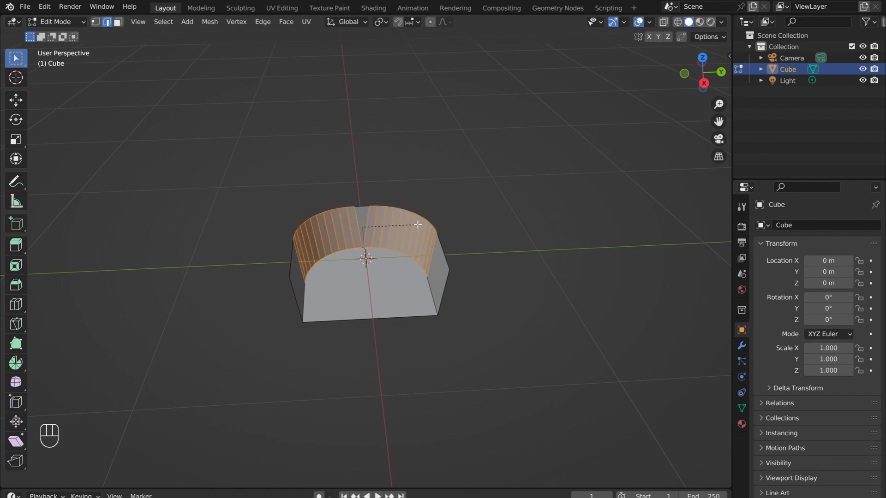
drag(417, 225, 330, 255)
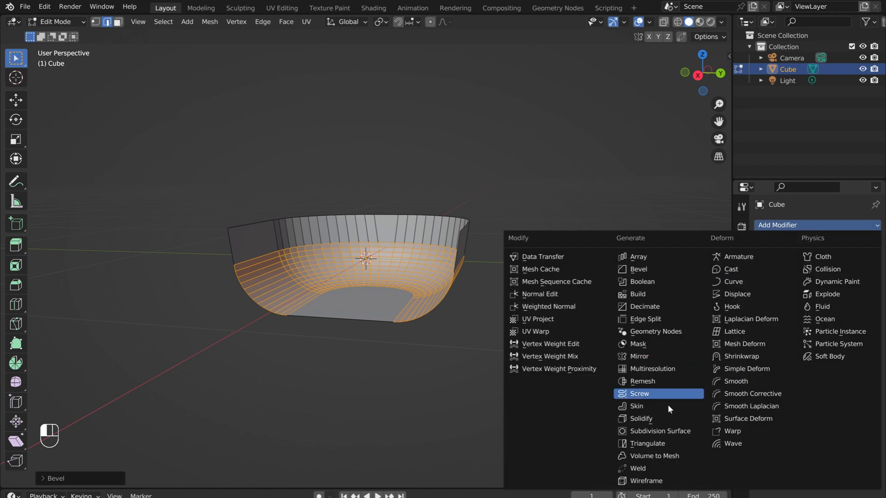
Step: Add Subdivision Surface and Solidify (0.02 m) modifiers, then loop-cut a horizontal edge loop
click(662, 431)
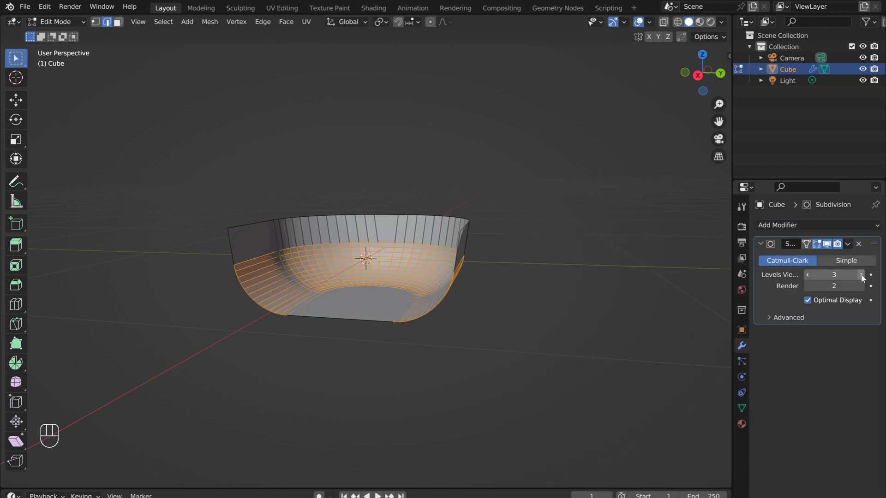
click(778, 225)
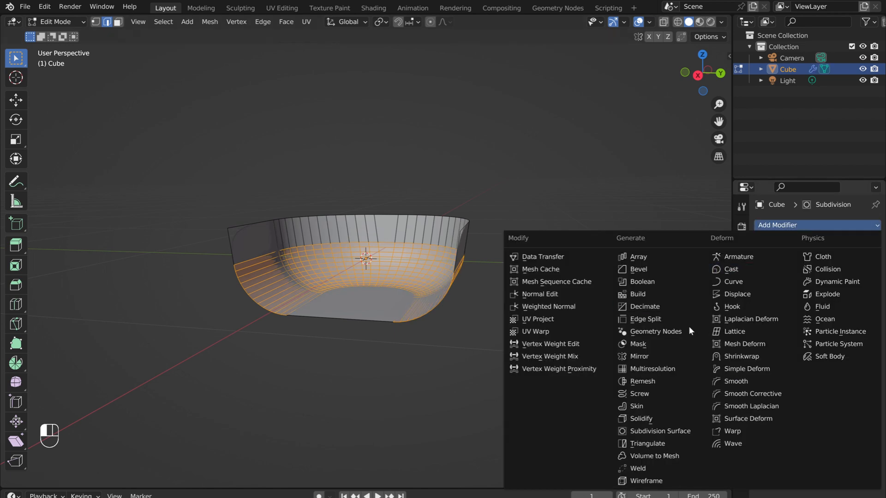
click(640, 419)
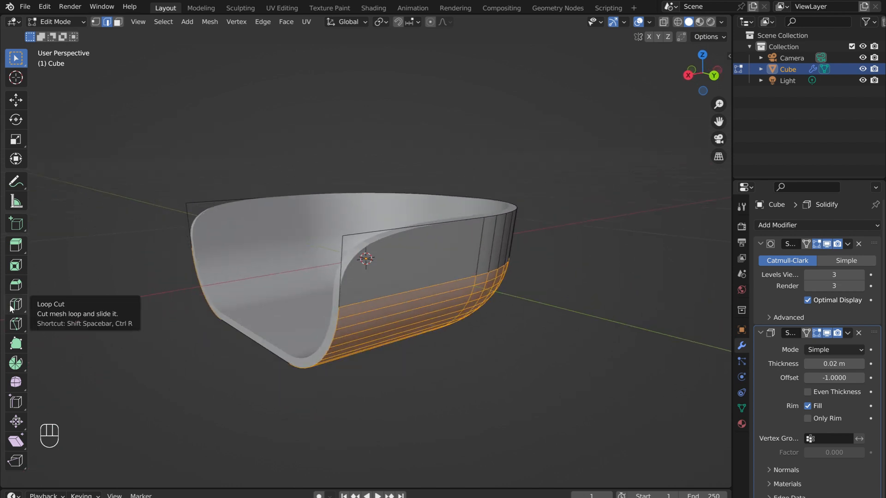
click(16, 303)
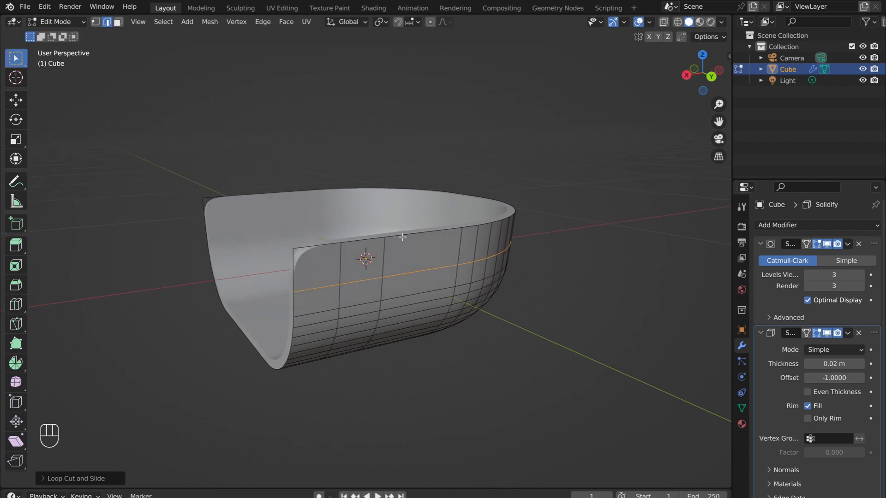
Step: Extrude the shell's top rim upward along Z to form the backrest height
click(402, 236)
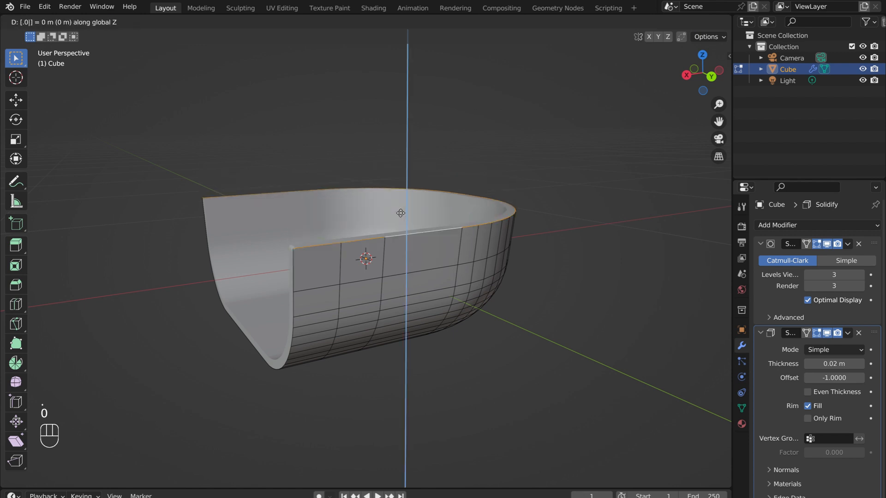
key(e)
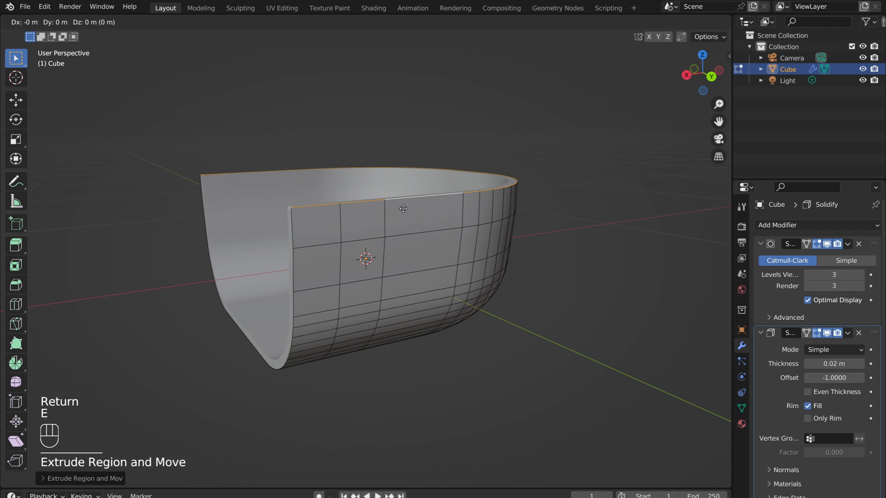
key(z)
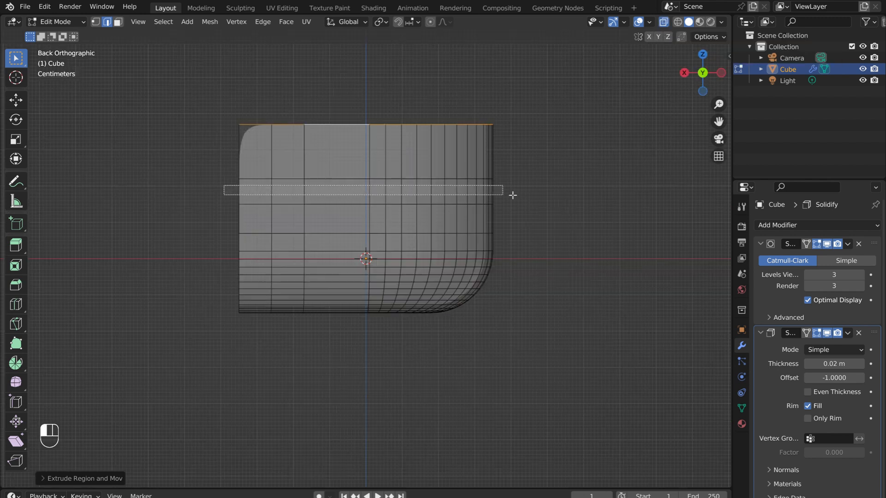
Step: Delete the face row separating backrest from seat and add a loop through the backrest band
key(x)
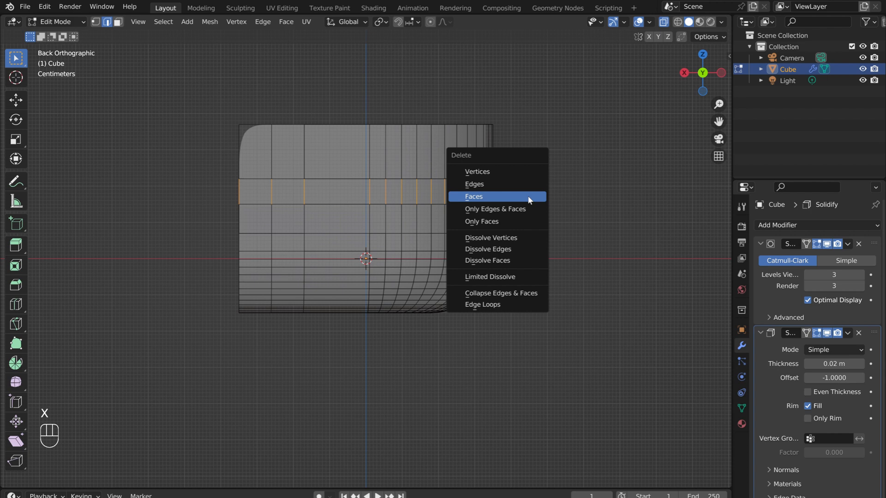
click(474, 195)
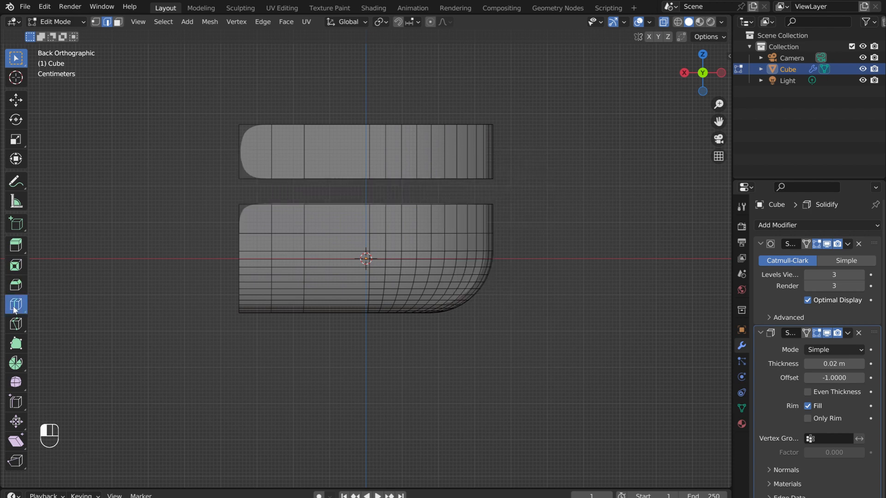
click(16, 304)
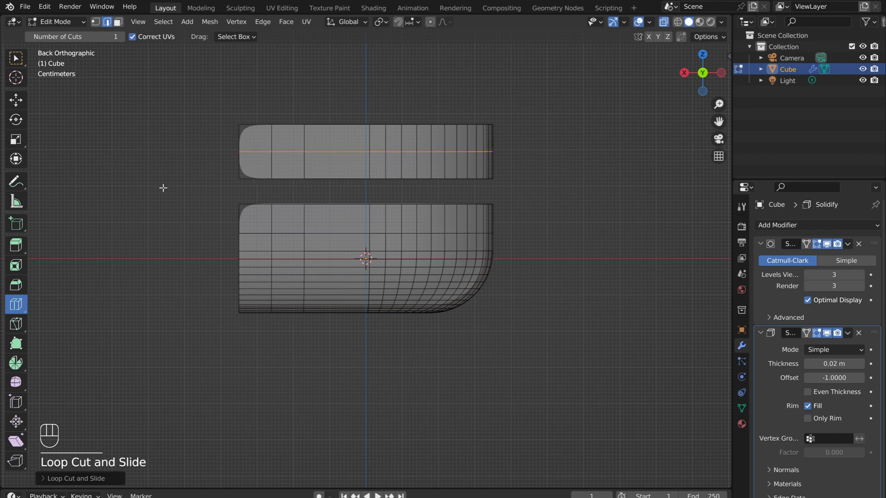
click(15, 58)
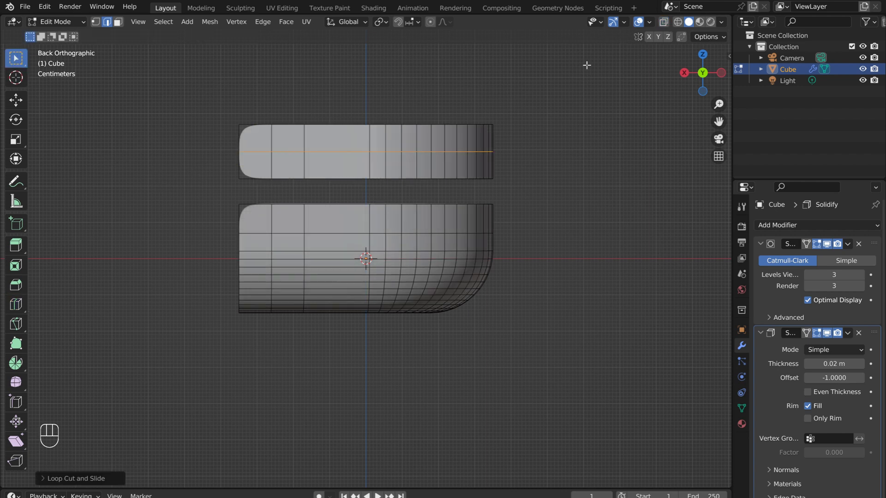
key(Tab)
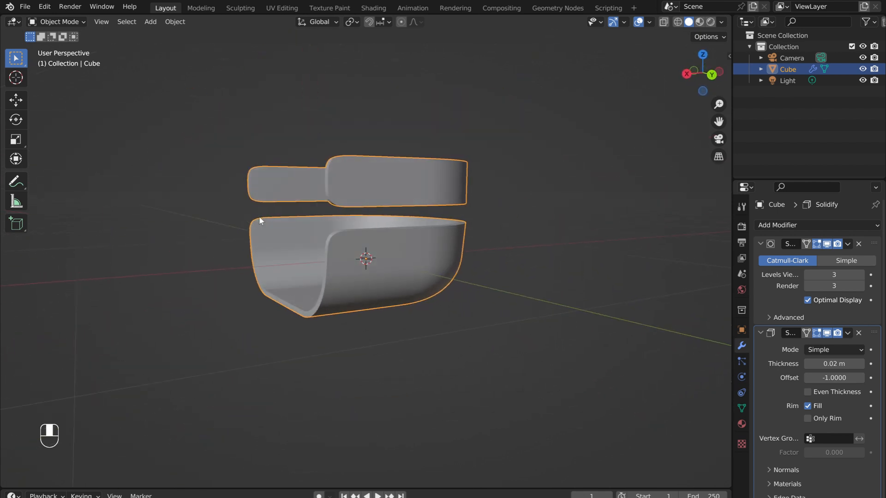
Step: Move the seat and backrest up in Z and rotate them back slightly
key(g)
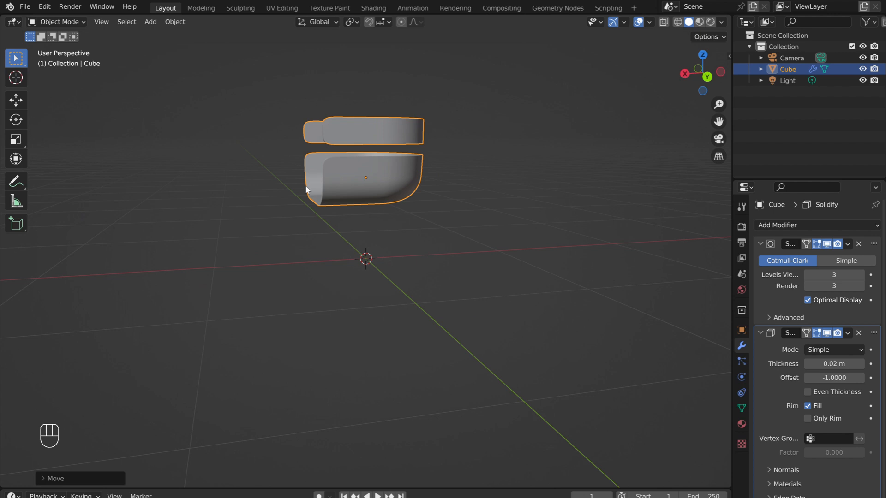
key(r)
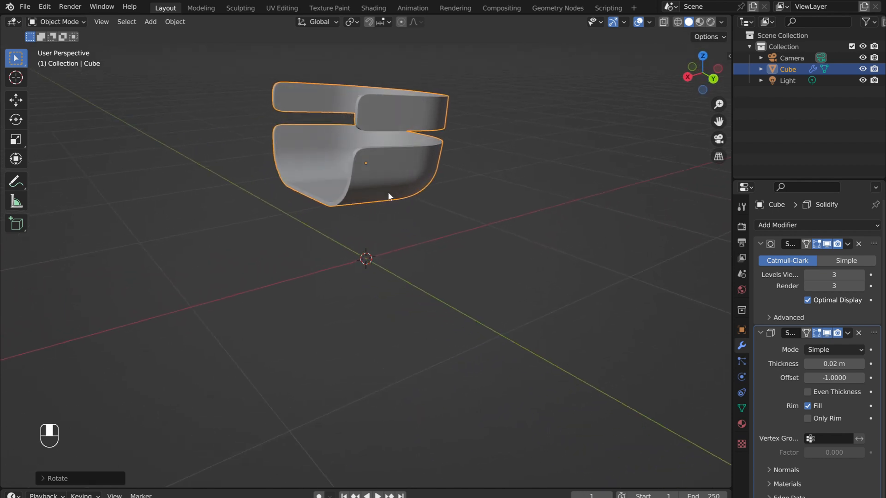
key(shift+a)
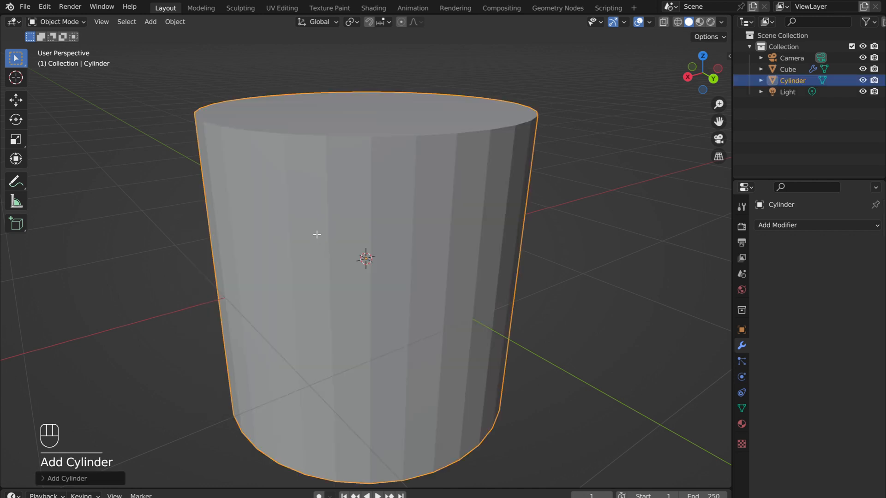
Step: Scale the new cylinder into a thin tall slanted leg, mirrored on the Y axis
key(s)
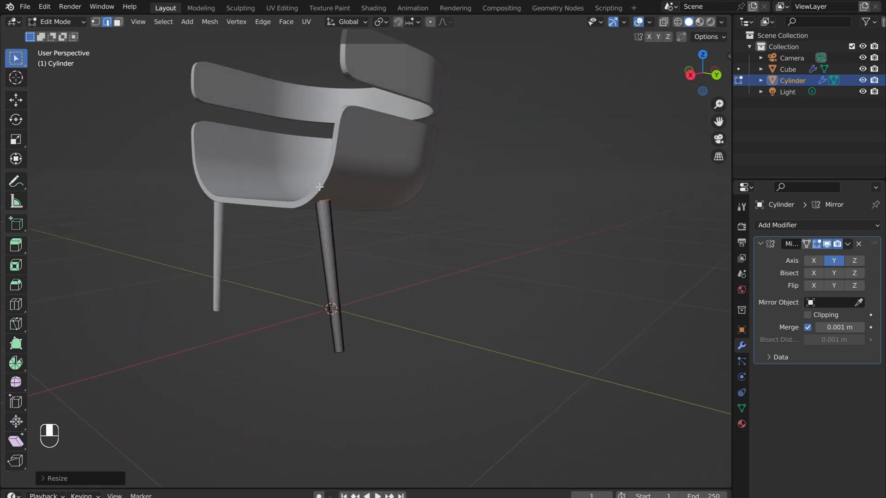
Step: Duplicate the leg pair to the front and rotate and move the copies to match the first legs
key(Tab)
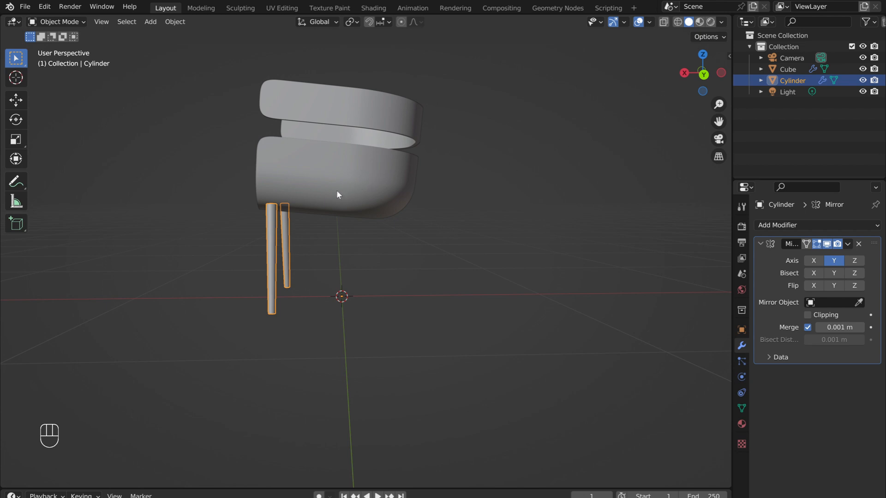
key(shift+d)
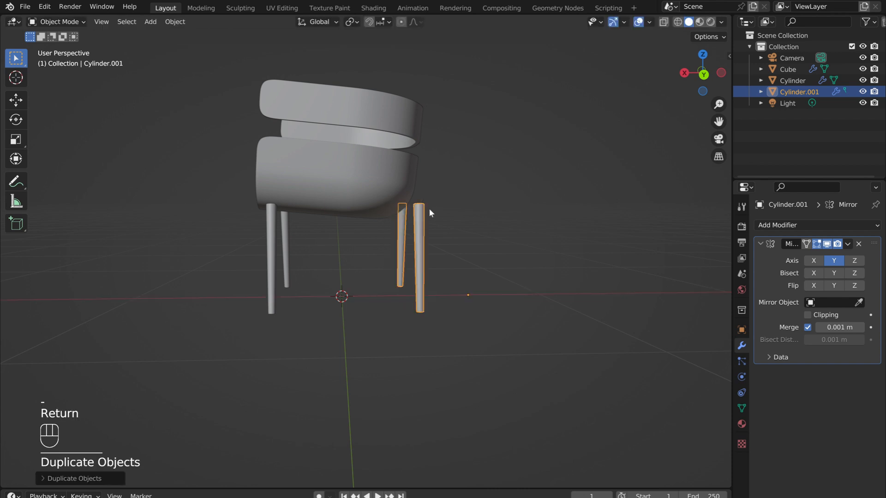
key(Tab)
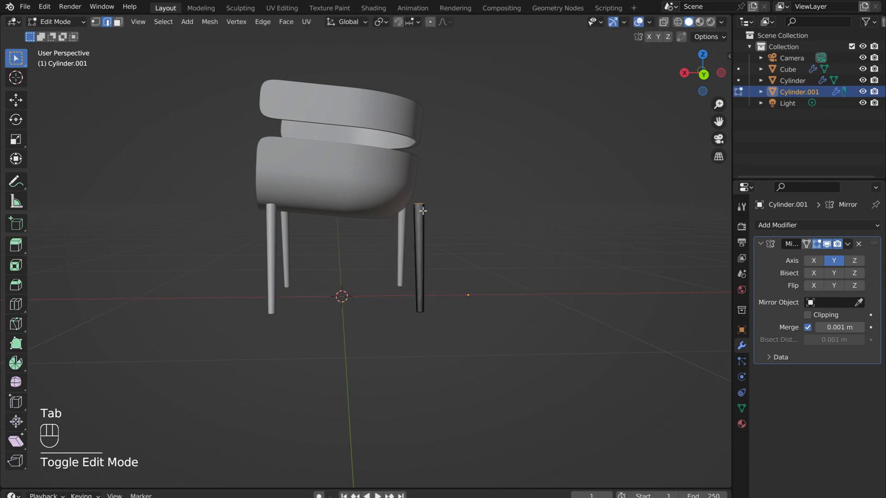
key(r)
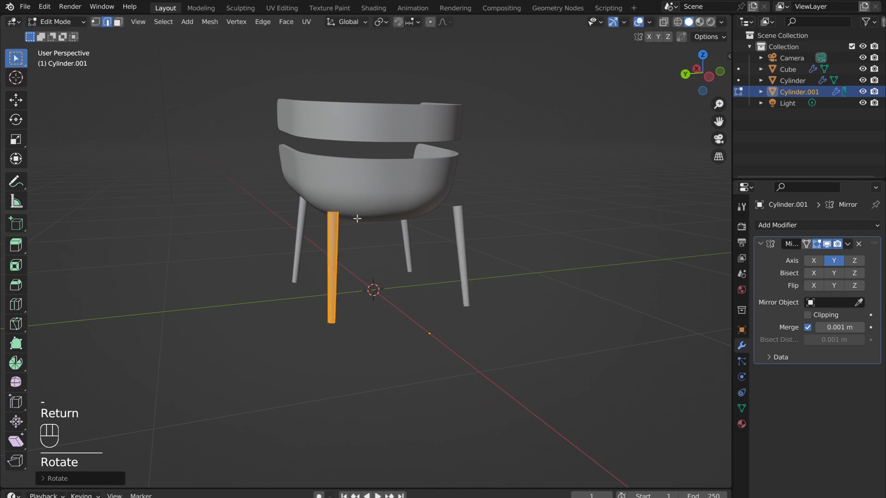
key(g)
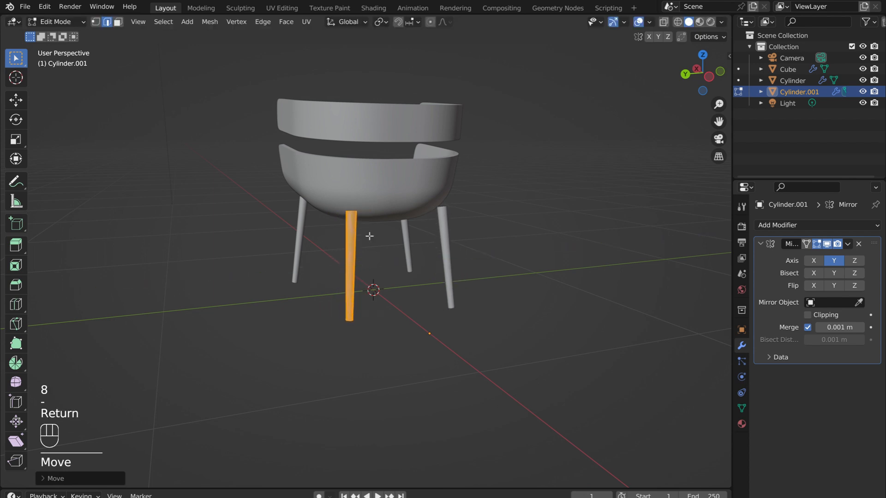
drag(369, 236, 393, 246)
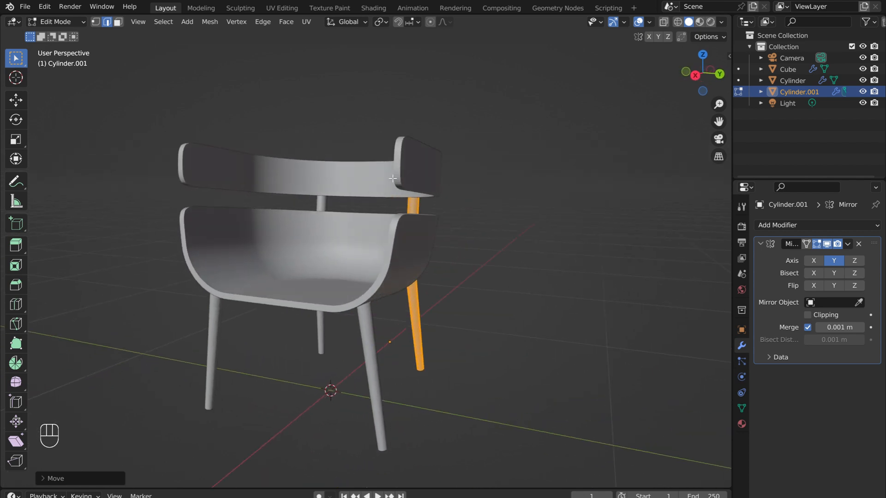
Step: Add a cube and shape it into a flat horizontal support bar beneath the seat
key(Tab)
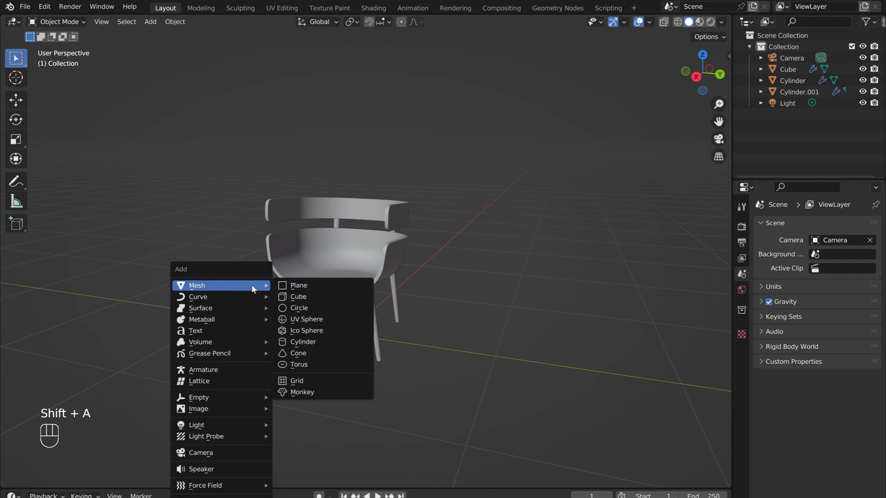
click(298, 297)
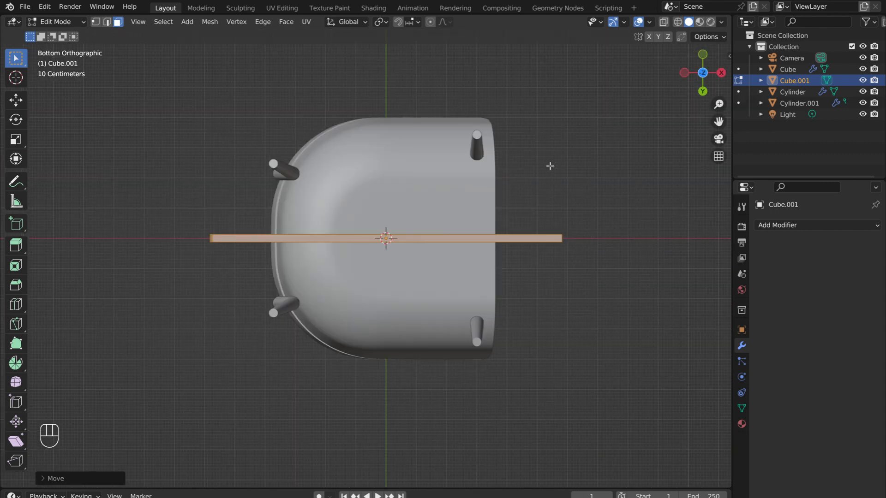
key(r)
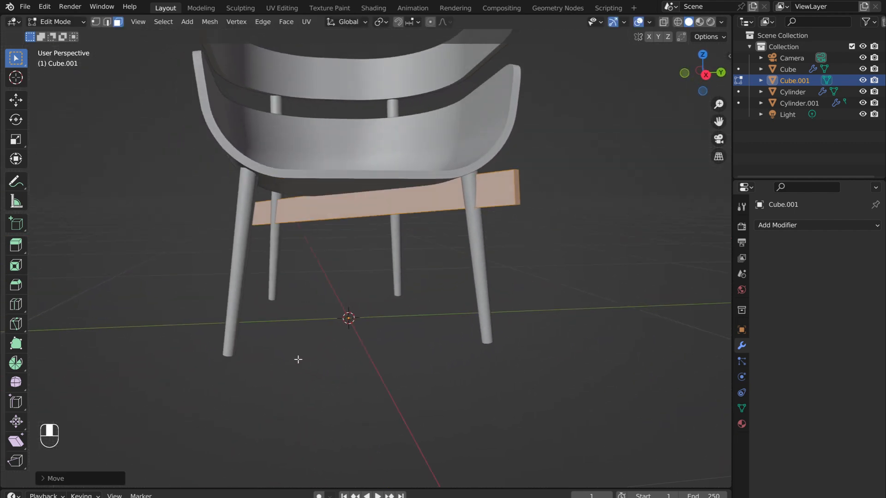
Step: Add a Mirror modifier on the Y axis to Cube.001 and adjust the bar into a crossing frame
click(777, 225)
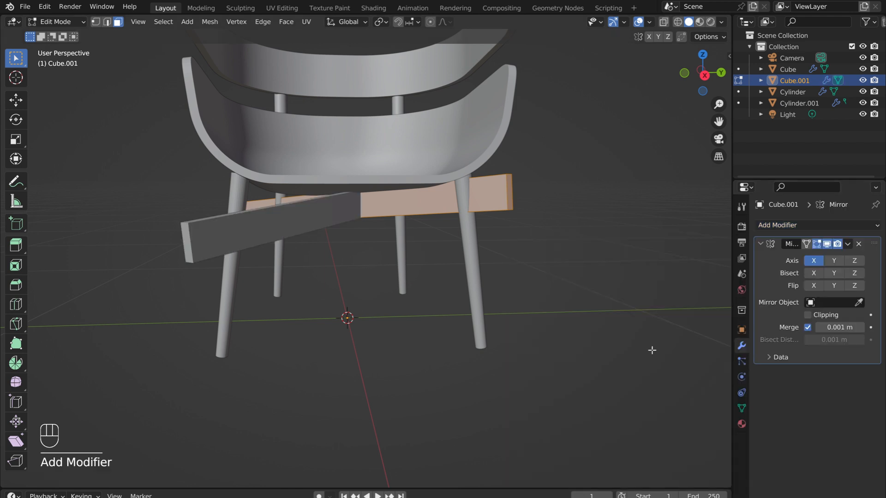
click(833, 260)
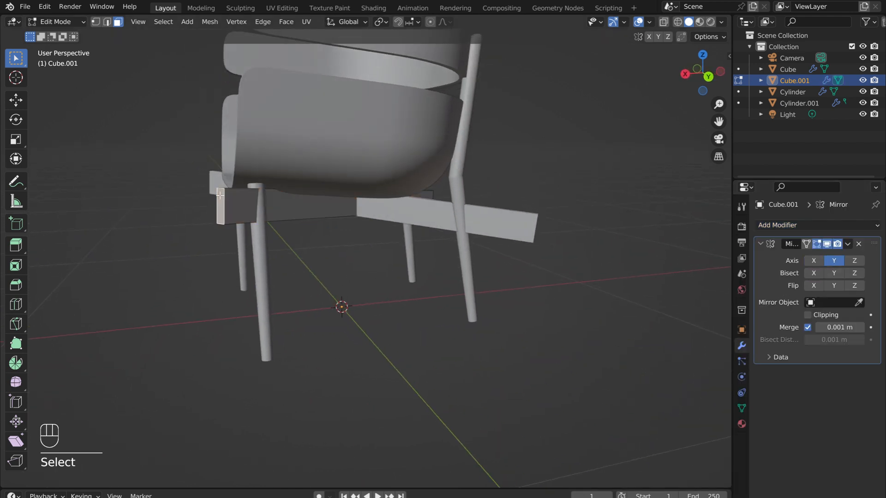
key(g)
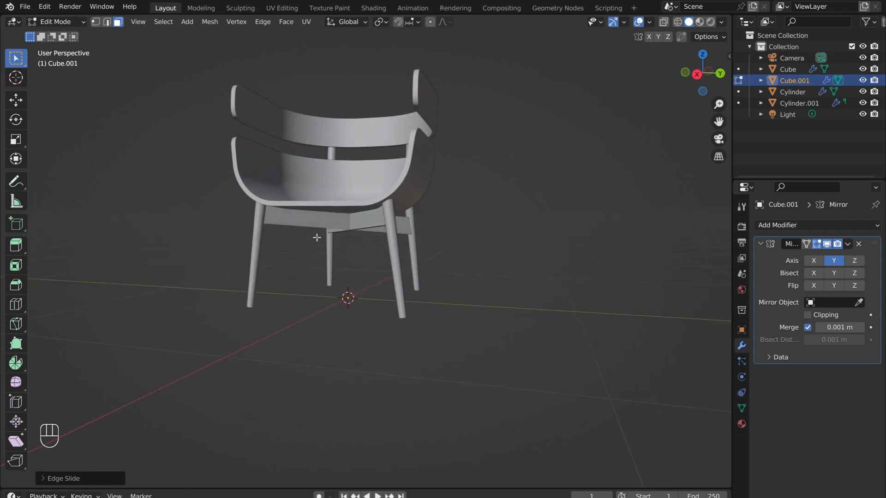
key(Tab)
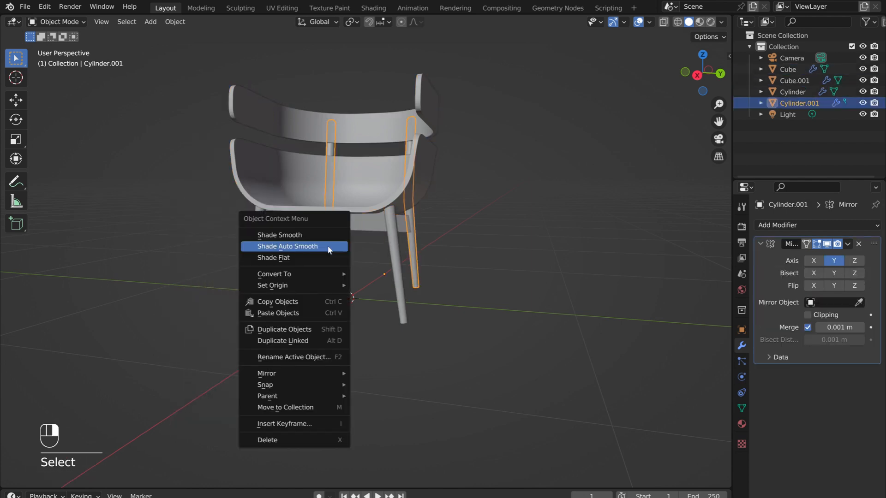
Step: Auto-smooth the legs' shading and rename the chair parts to back legs, front legs, seat and supports
click(281, 235)
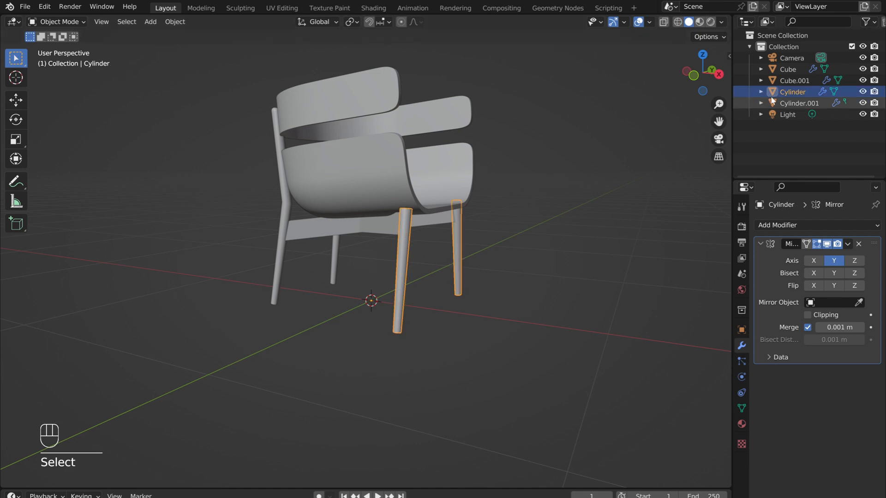
double_click(794, 102)
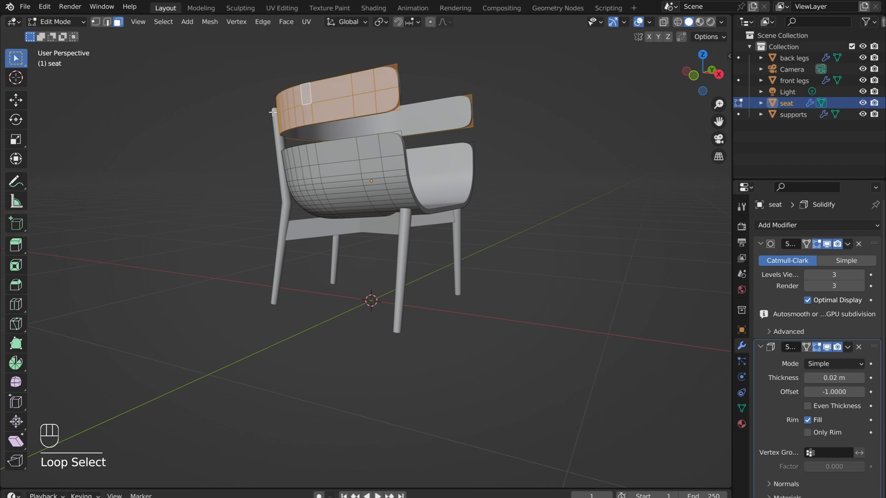
Step: Separate the selected backrest faces into a new object and rename it 'back'
key(p)
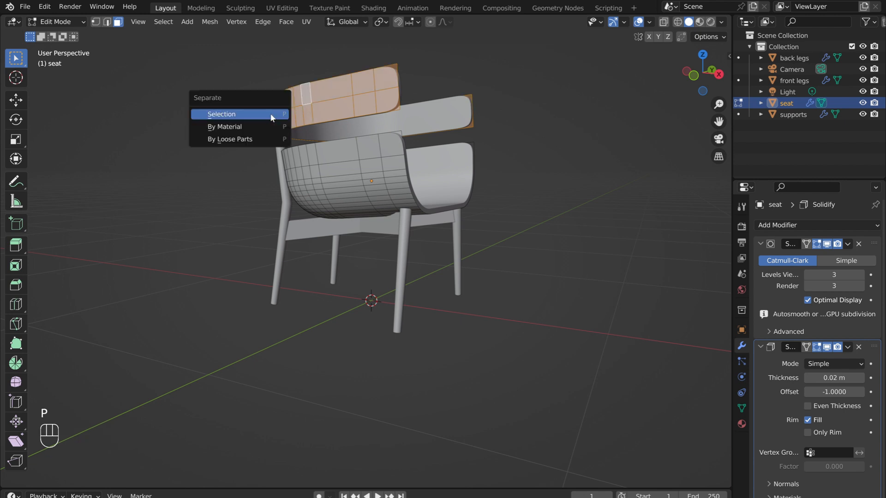
click(221, 114)
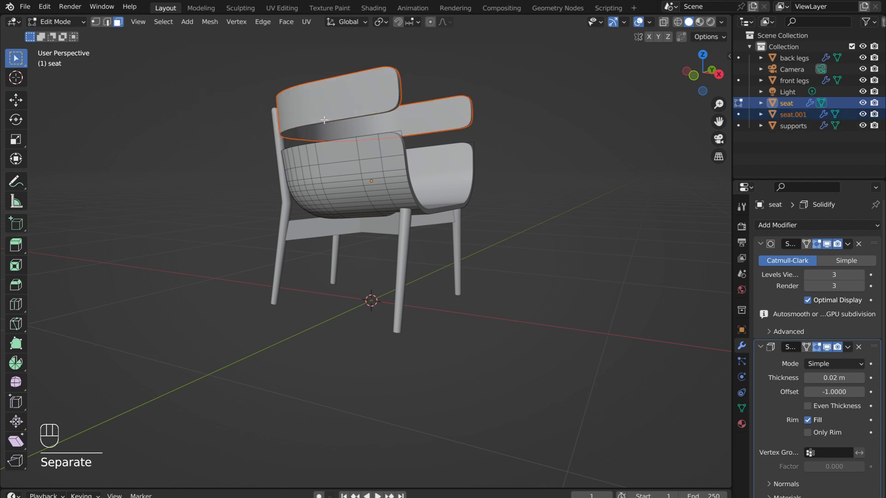
double_click(793, 114)
text(back)
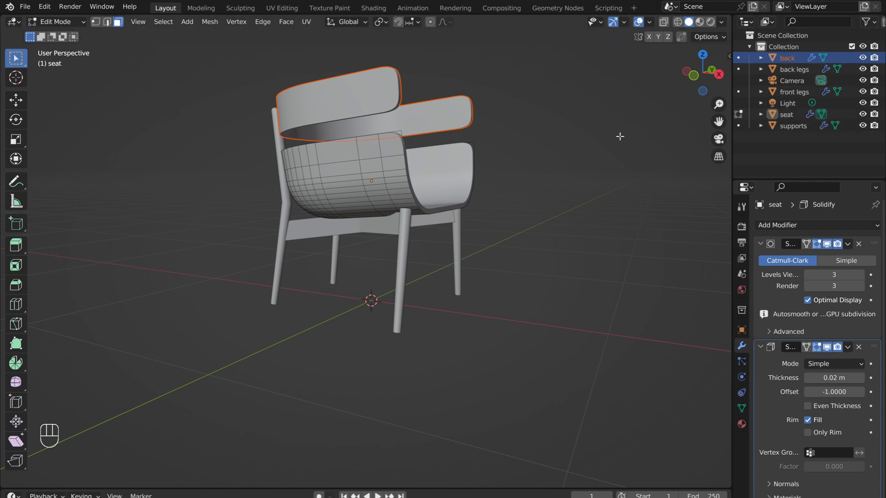
Step: Return to Object Mode and select the seat, then the new back piece
key(Tab)
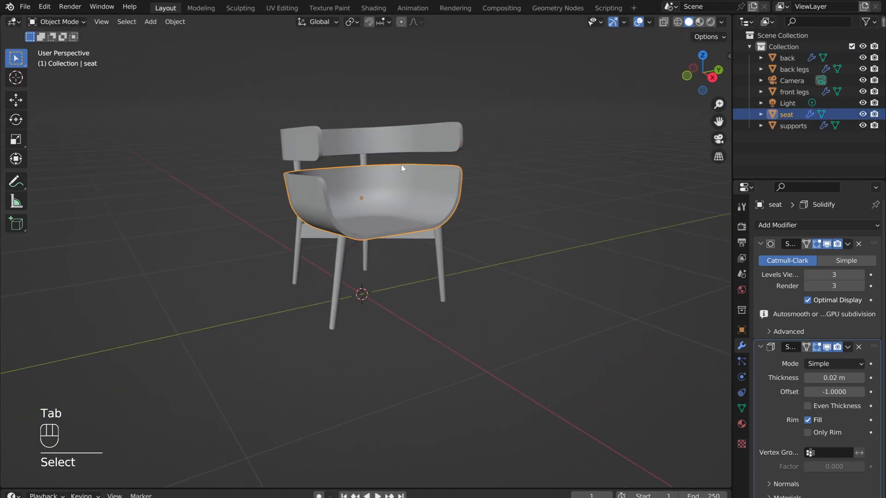
click(370, 138)
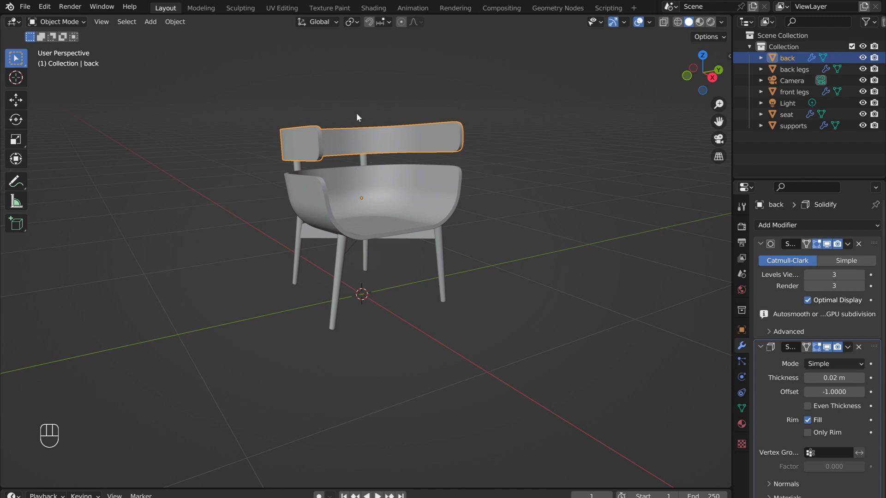
click(396, 203)
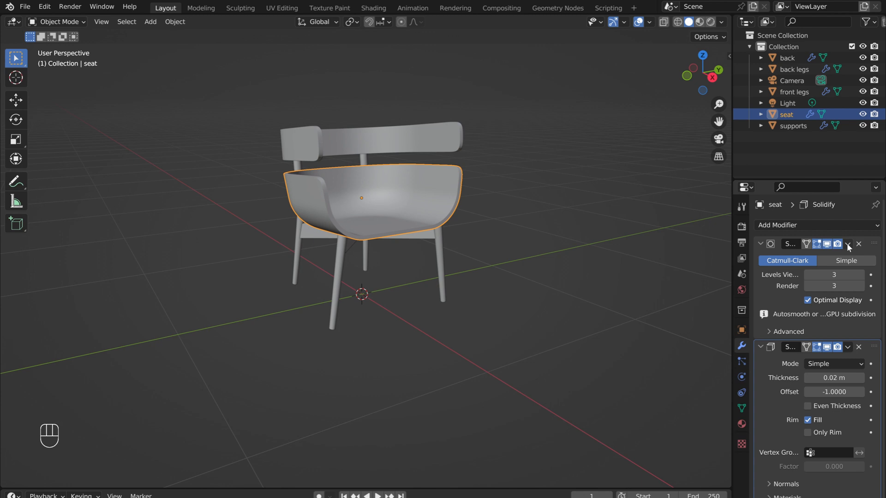
Step: Apply the seat's Subdivision and Solidify modifiers to bake them into geometry
click(849, 244)
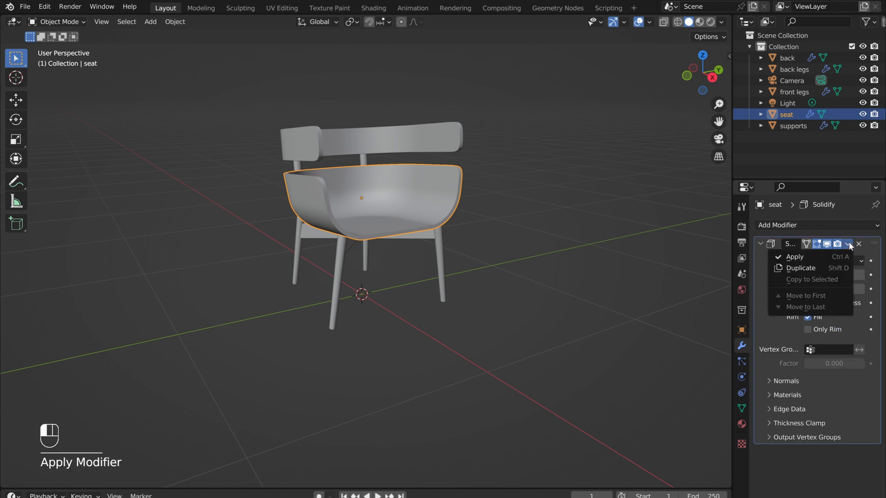
click(794, 258)
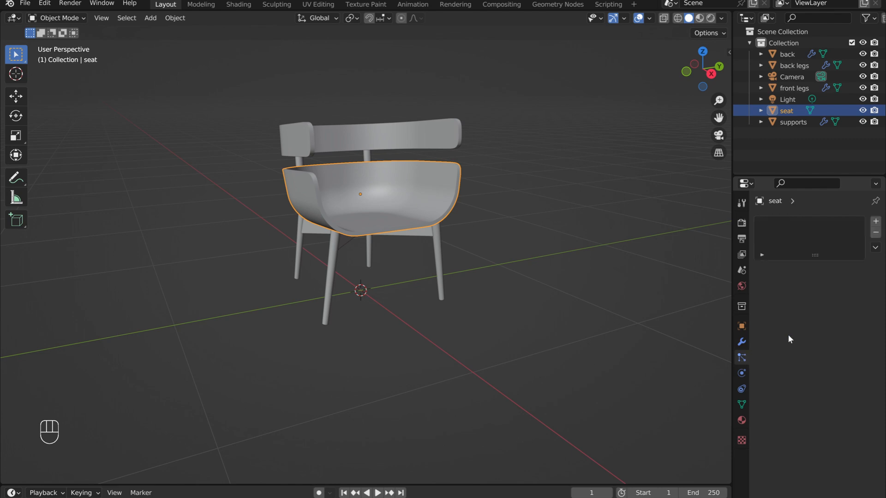
Step: Add a Hair particle system to the seat with 10000 strands of length 0.005 m
click(875, 222)
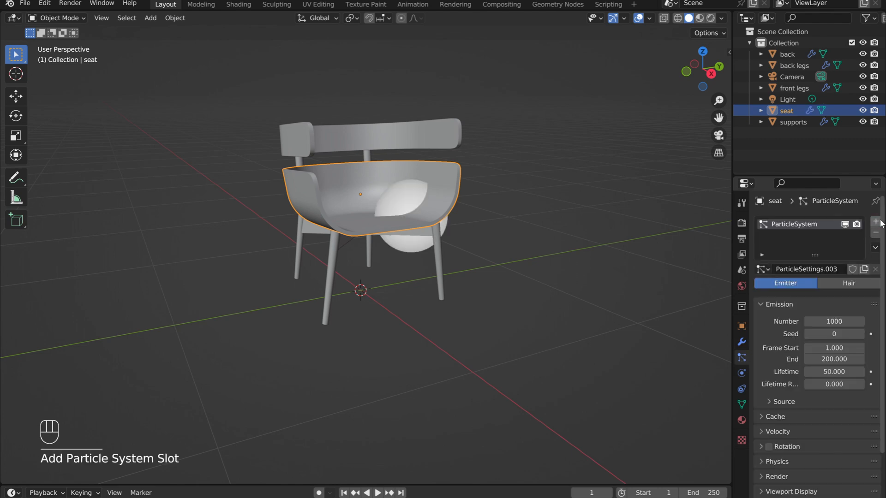
click(849, 283)
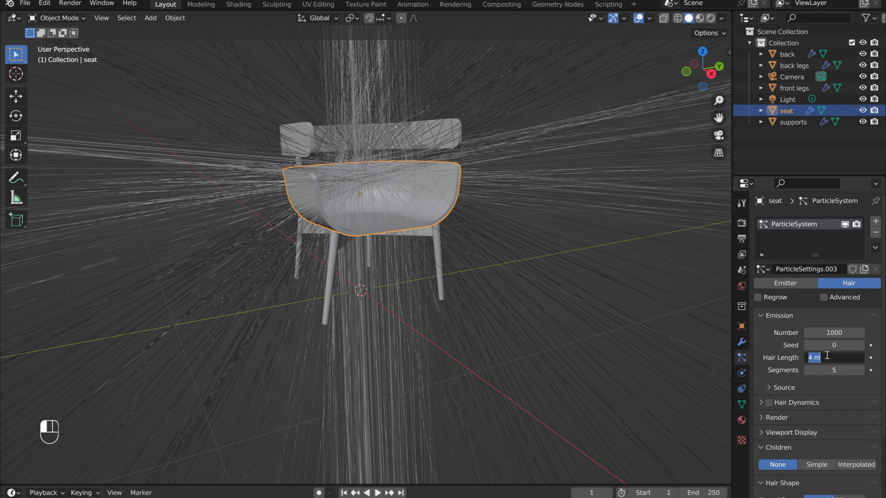
text(.005)
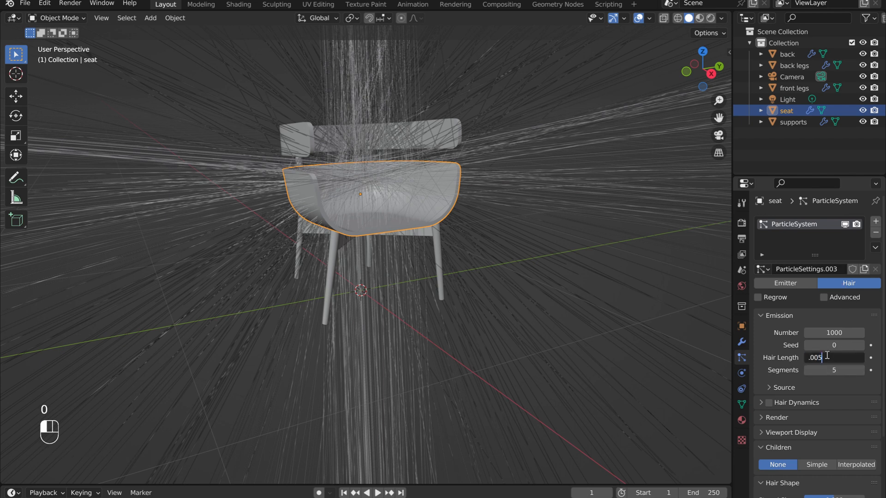
key(Return)
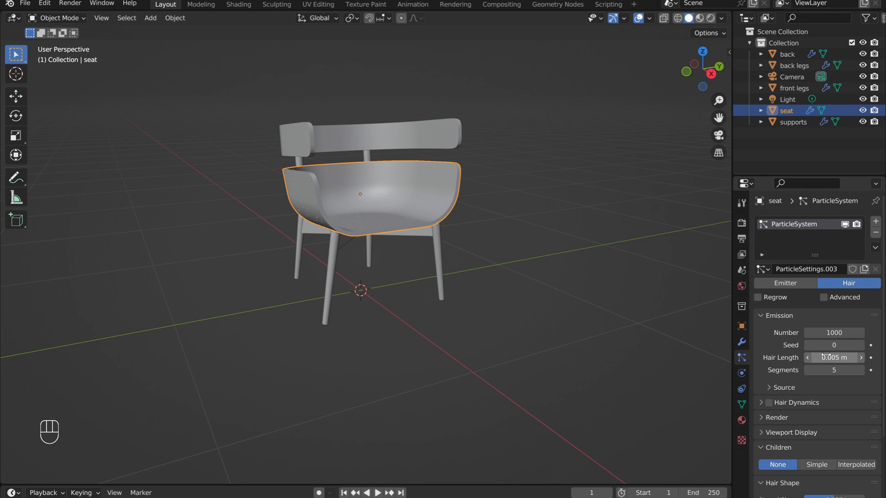
click(833, 332)
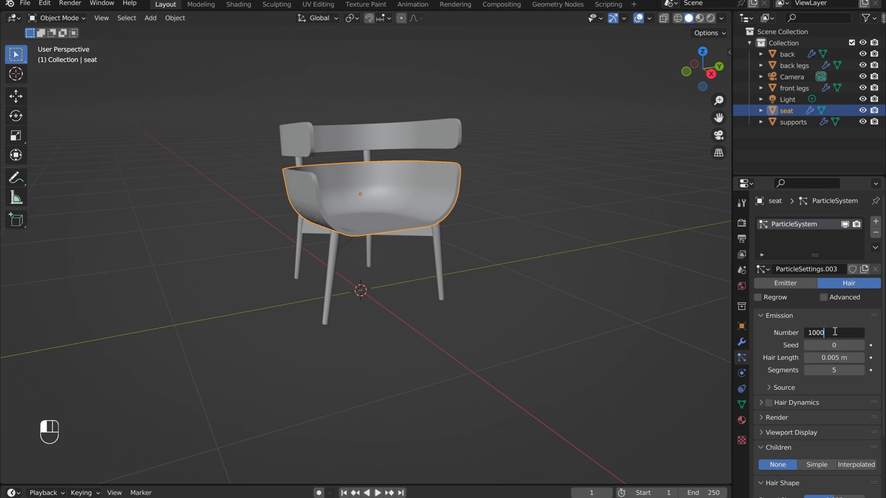
text(10000)
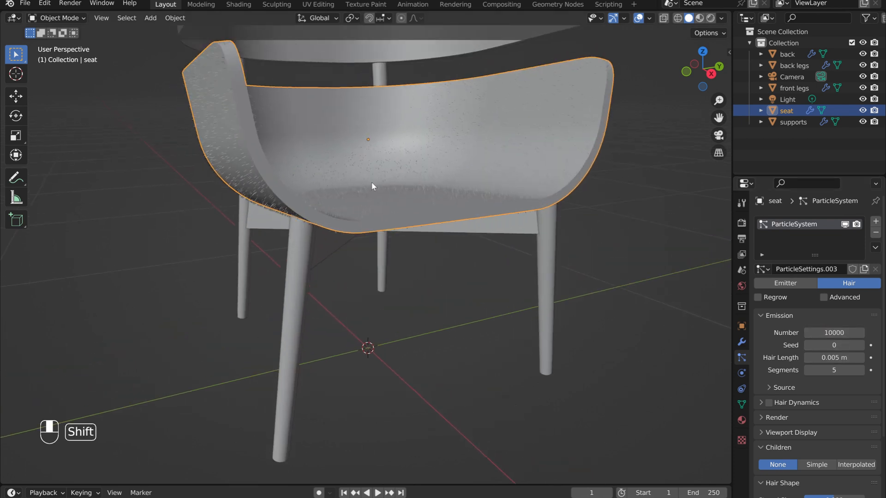
drag(373, 187, 671, 339)
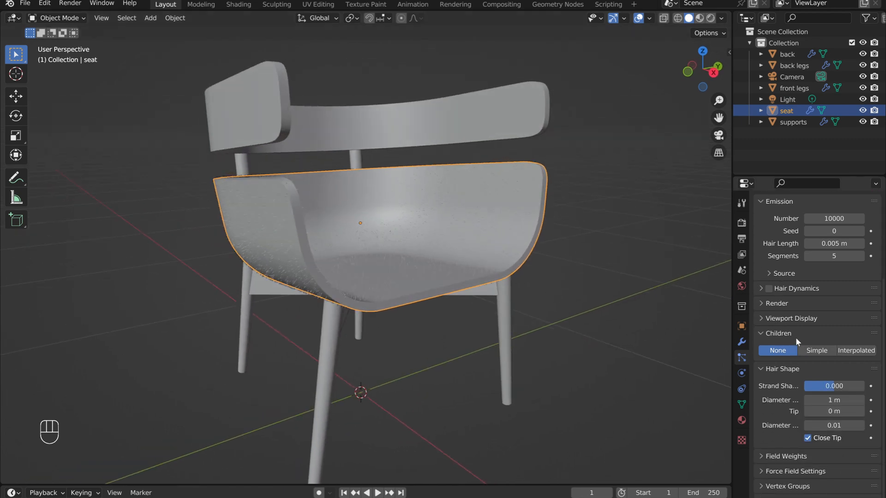
Step: Enable interpolated child hairs, raise the display amount, and set random roughness to 0.02
click(856, 351)
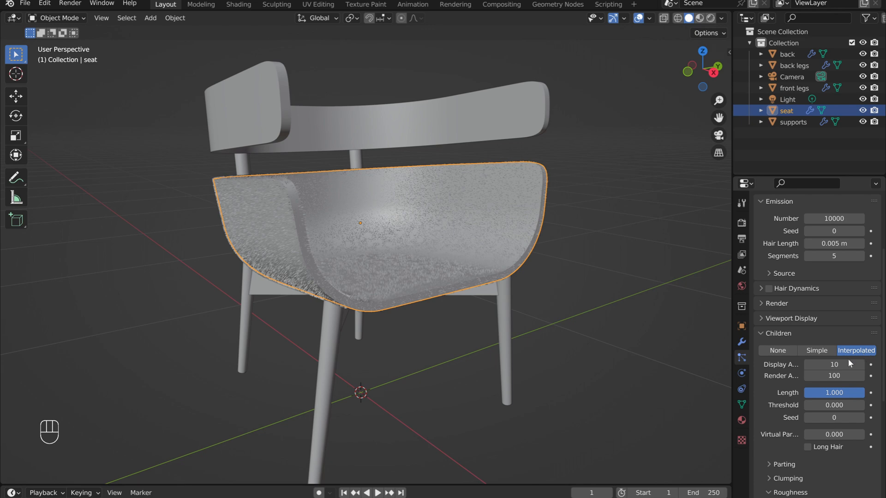
click(835, 365)
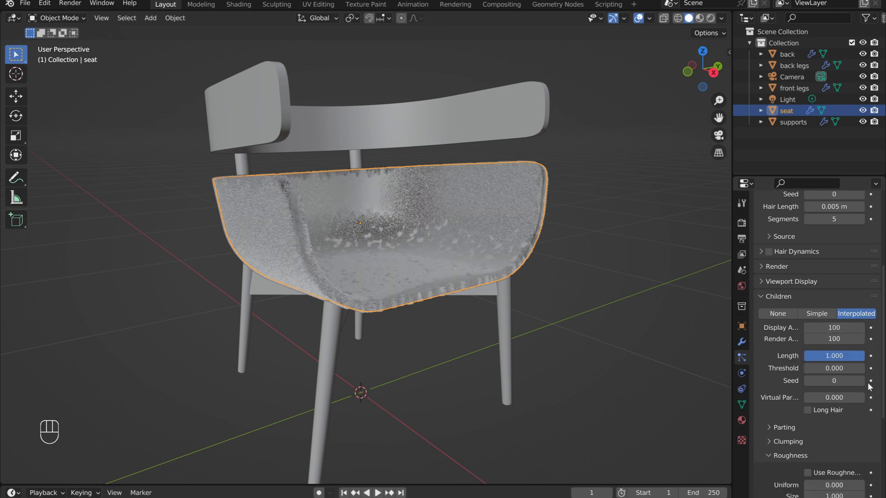
scroll(down, 3)
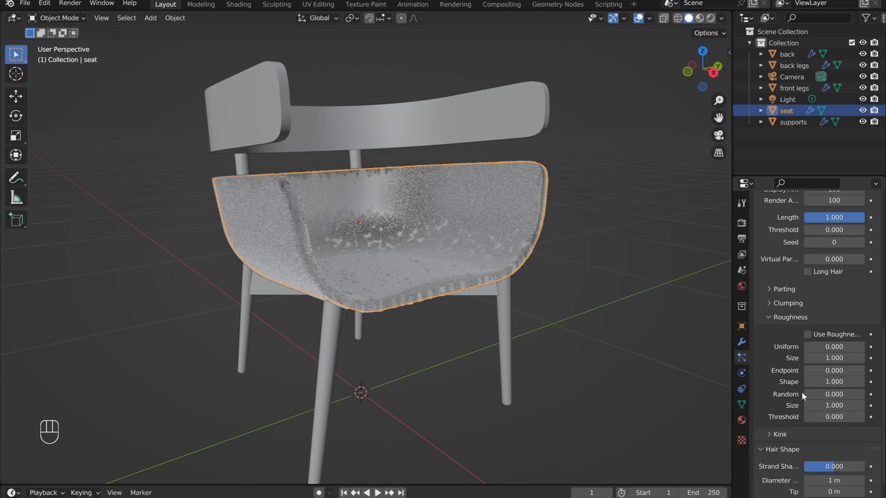
click(834, 385)
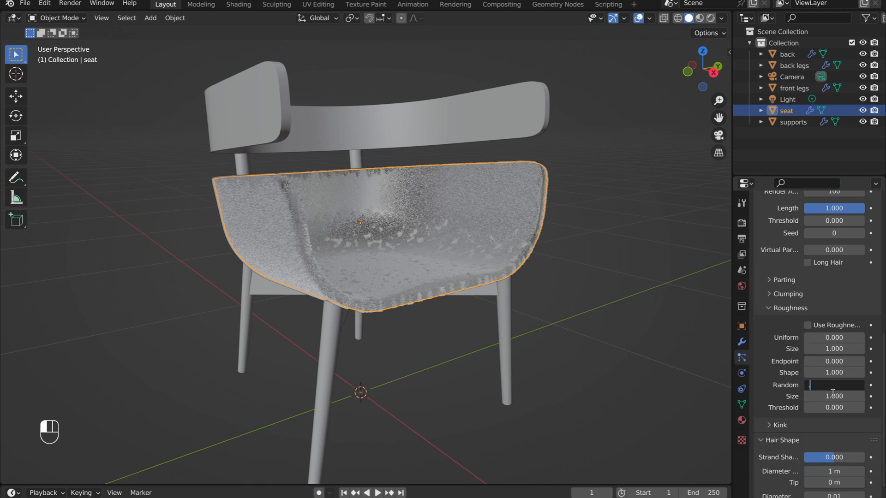
text(.020)
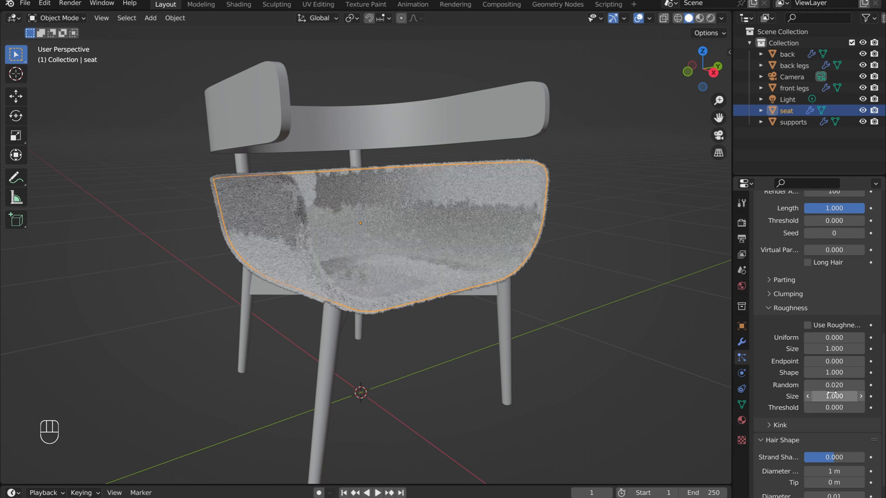
Step: Set the hair shape root diameter to 0.25 m for thinner strands
scroll(down, 3)
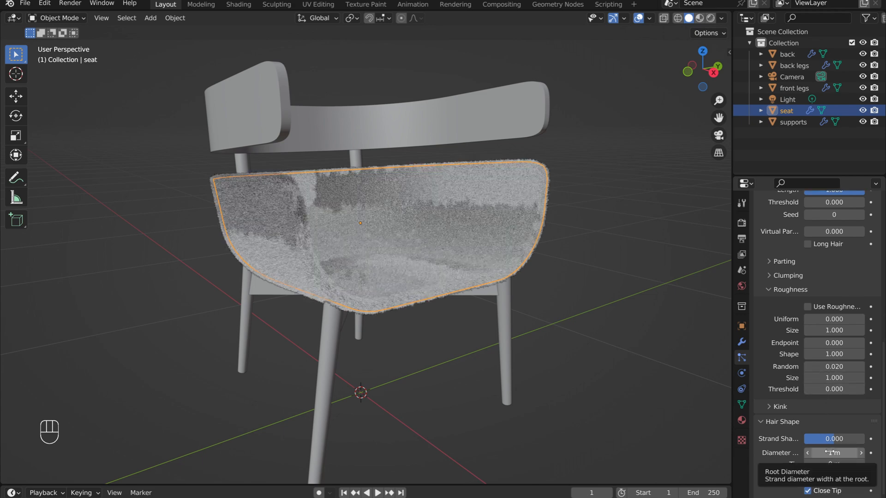
click(835, 453)
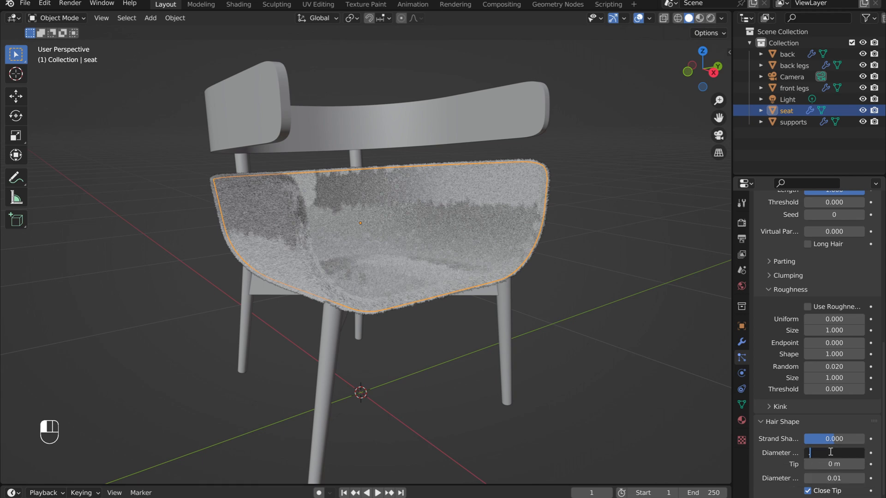
text(0.25 m)
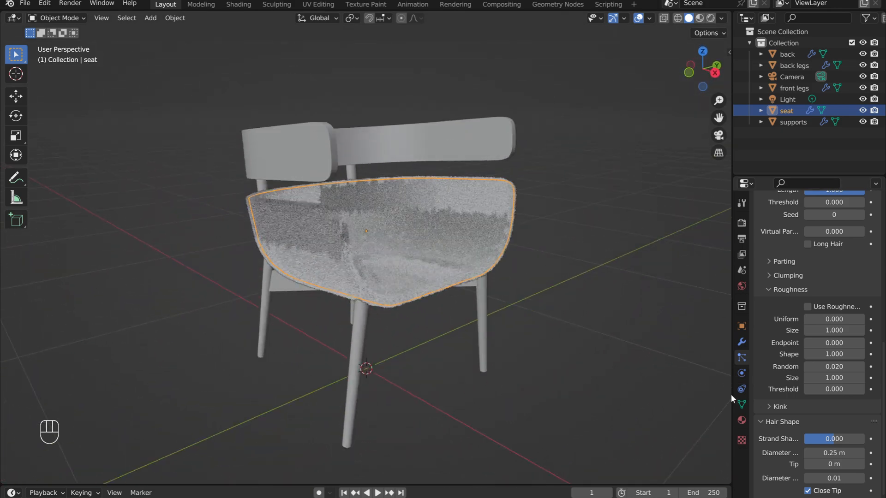
Step: Show the seat's material settings and switch the viewport to Material Preview shading
click(742, 420)
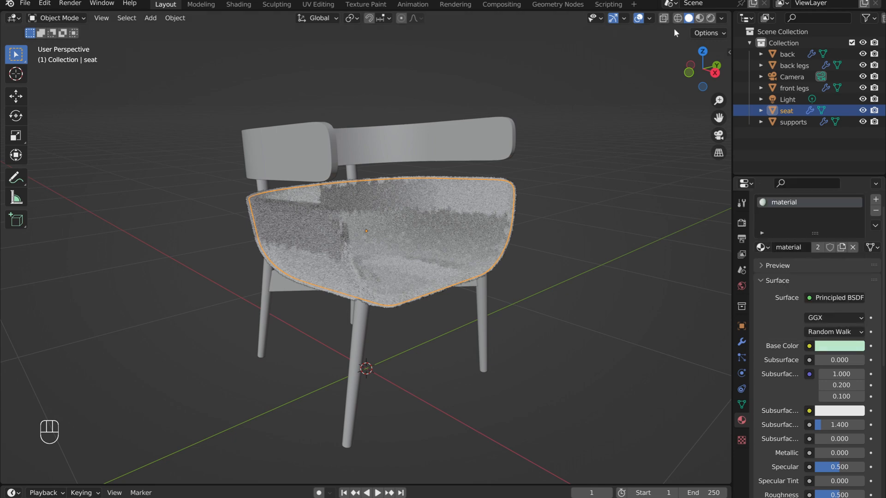
click(840, 346)
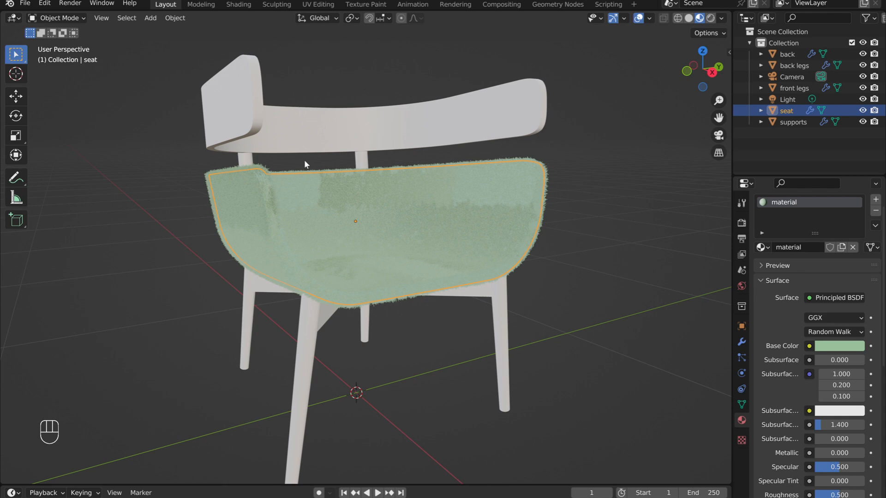
Step: Switch to the Shading workspace and load the reference chair screenshot in the Image Editor
click(239, 3)
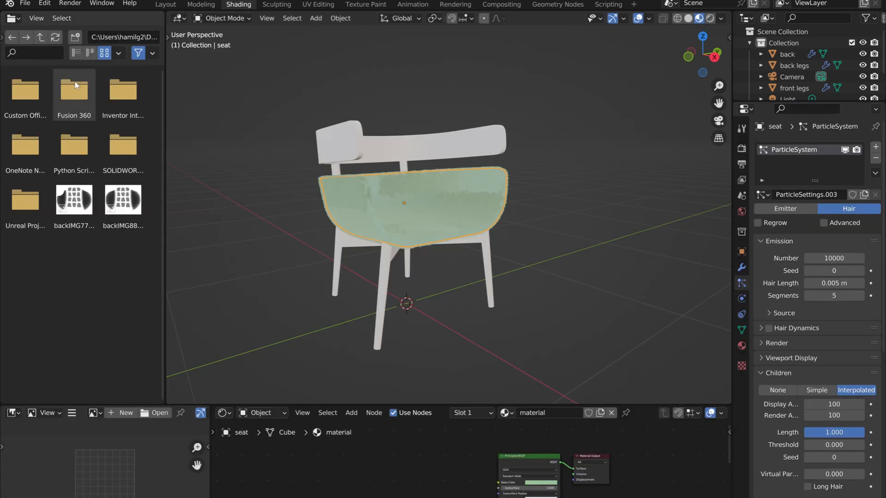
click(11, 18)
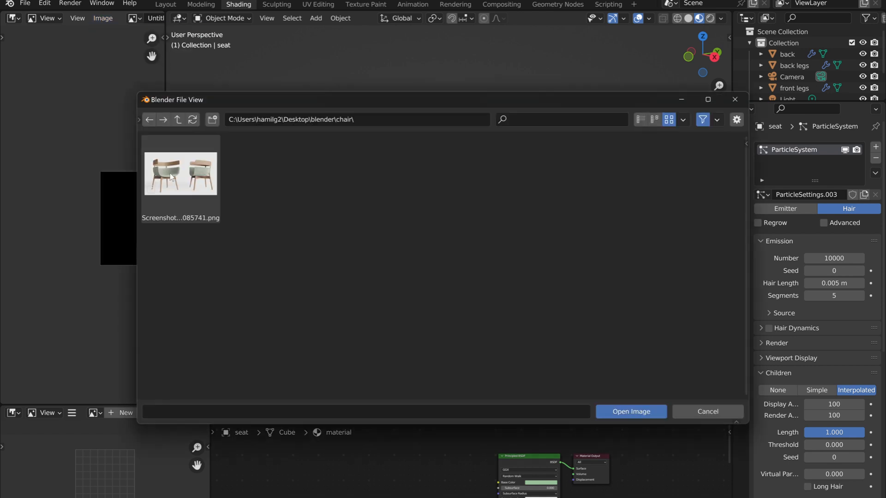
click(631, 412)
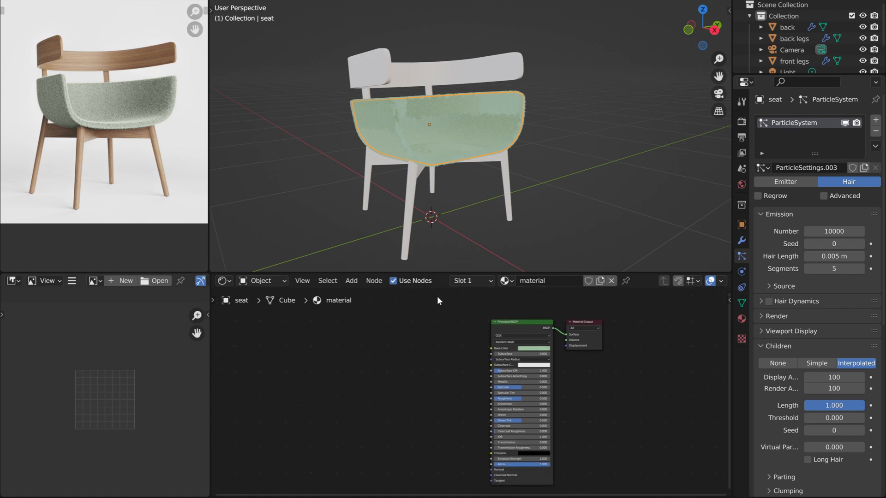
Step: Select the back object and create a new material named 'wood'
click(787, 27)
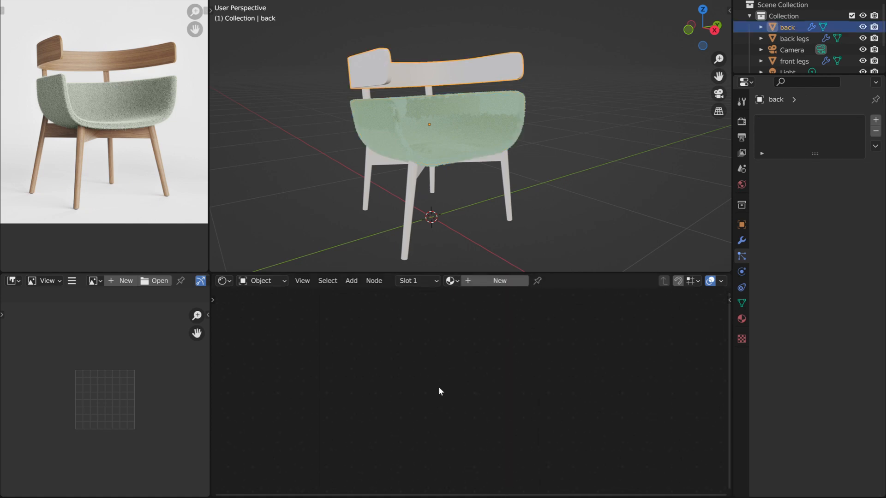
click(498, 280)
text(w)
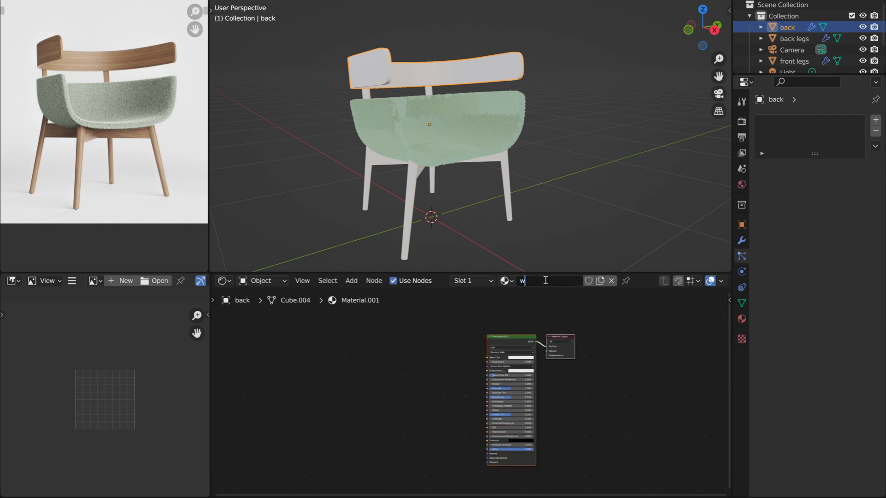
text(ood)
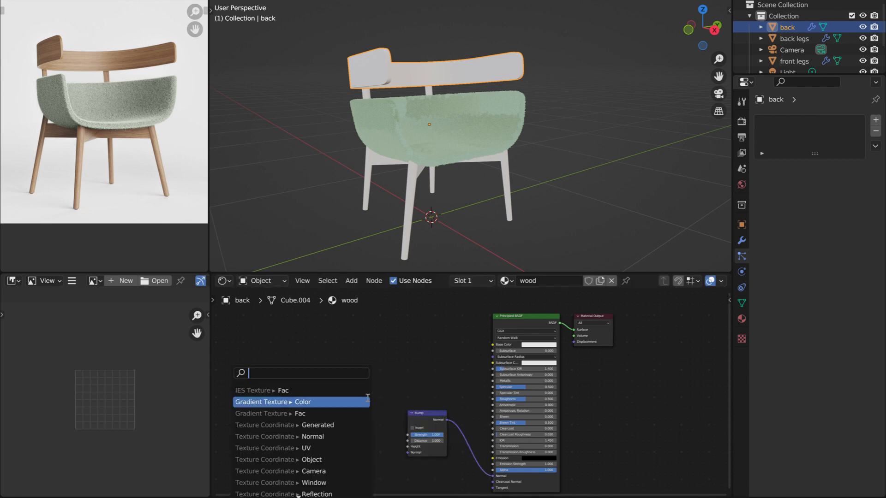
Step: Add Noise and Musgrave Texture nodes with Texture Coordinate and Mapping nodes (Ctrl+T)
text(noise)
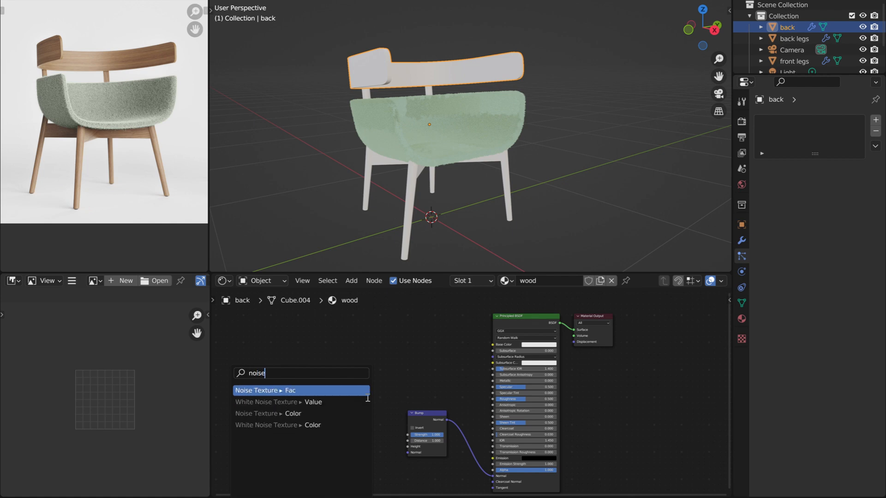
click(265, 390)
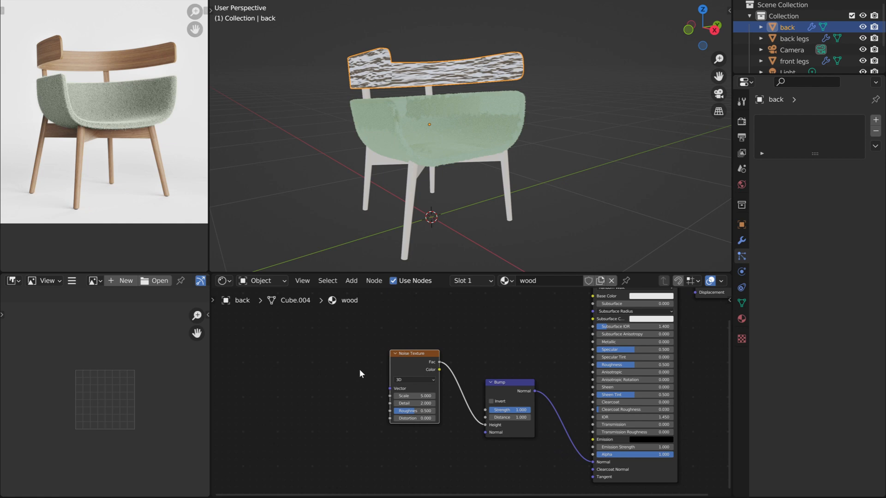
text(musg)
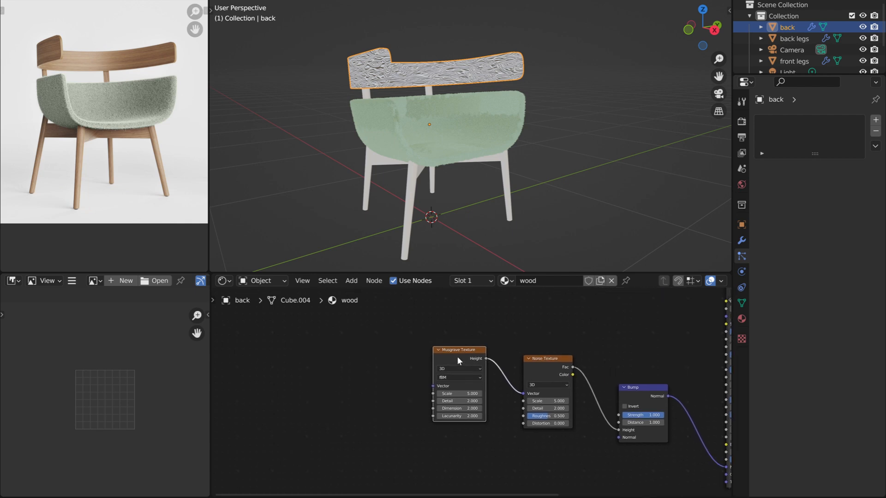
key(ctrl+t)
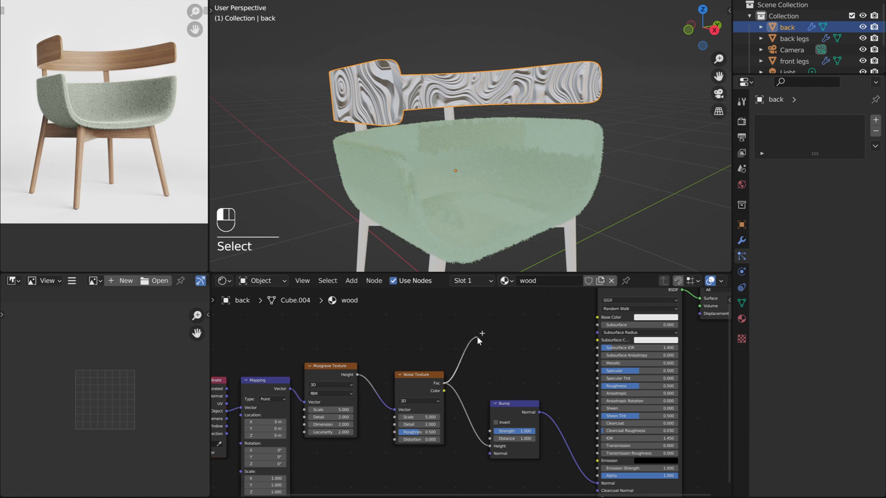
Step: Add a Color Ramp into Base Color with dark brown and orange-brown stops
text(colorram)
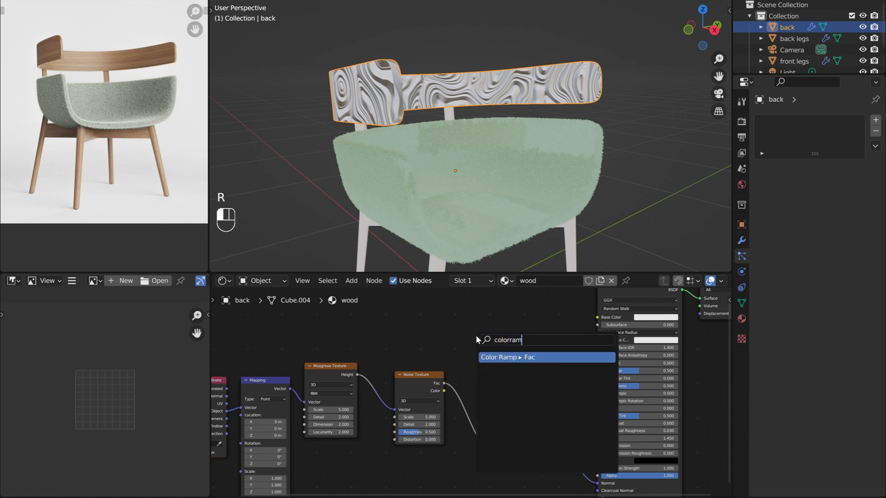
click(528, 356)
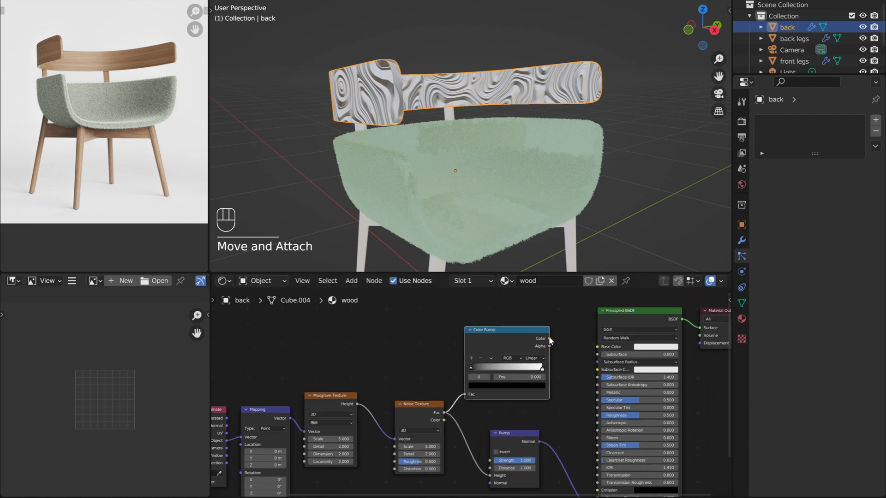
drag(548, 339, 598, 346)
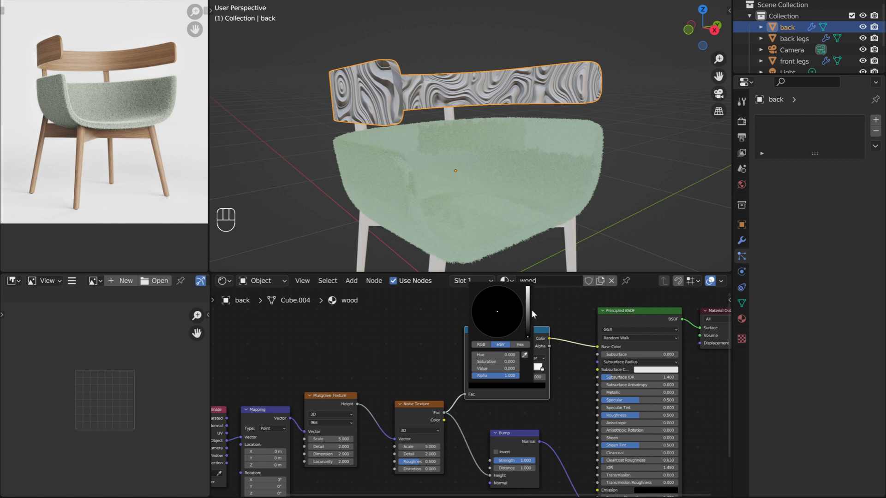
click(489, 332)
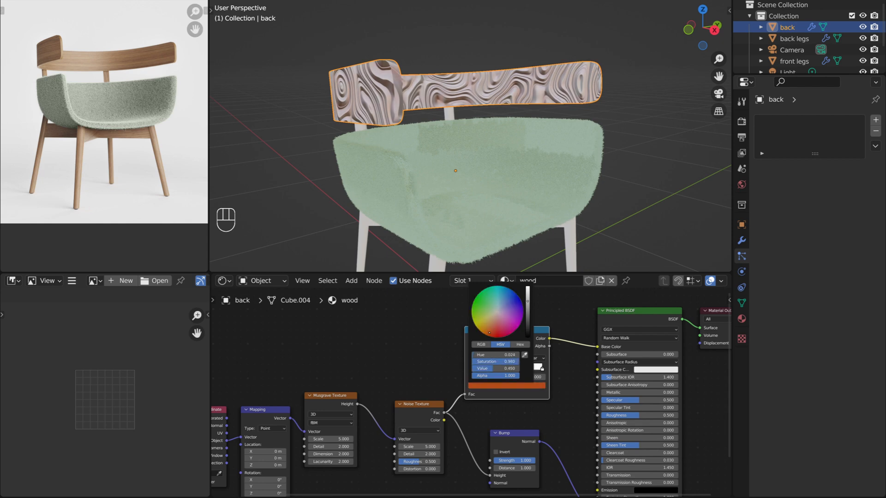
click(533, 385)
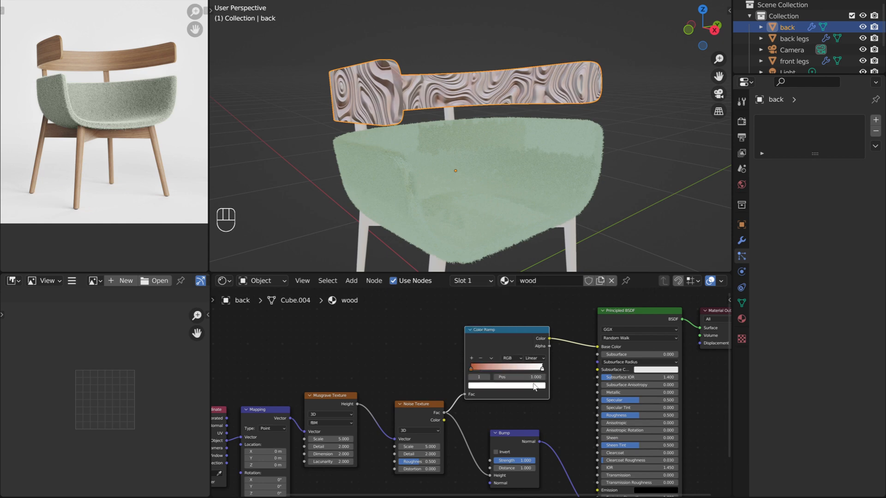
click(505, 385)
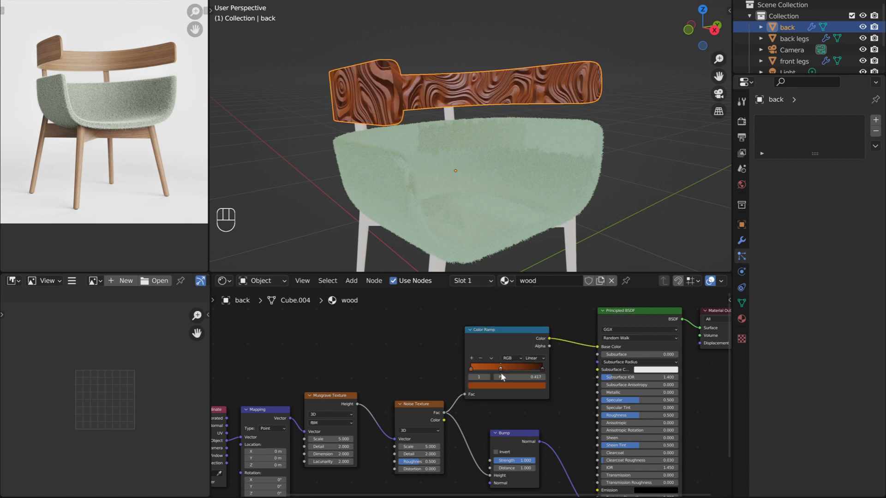
click(499, 368)
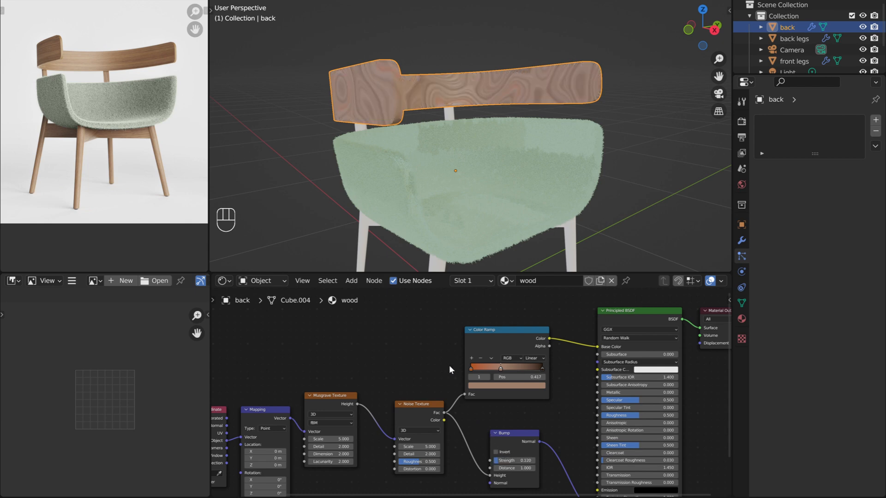
Step: Raise Noise detail, adjust Musgrave scale and shift colour stops for streaked wood grain
key(ctrl+z)
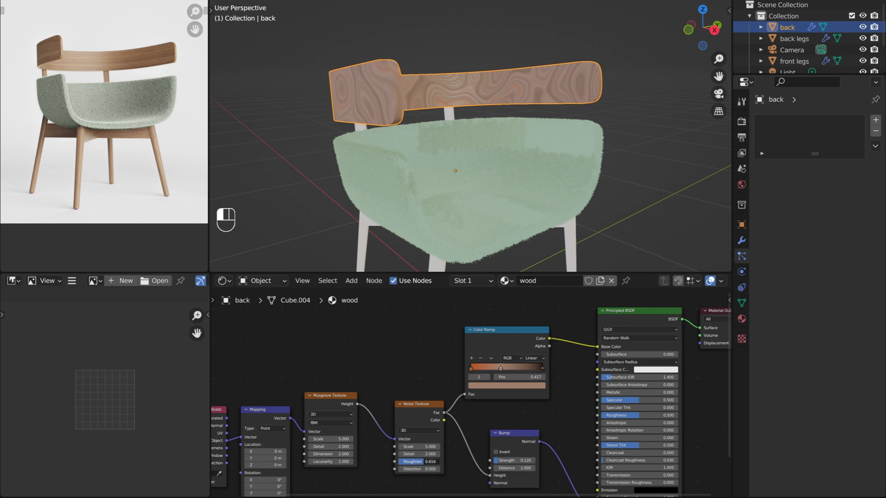
drag(421, 461, 426, 461)
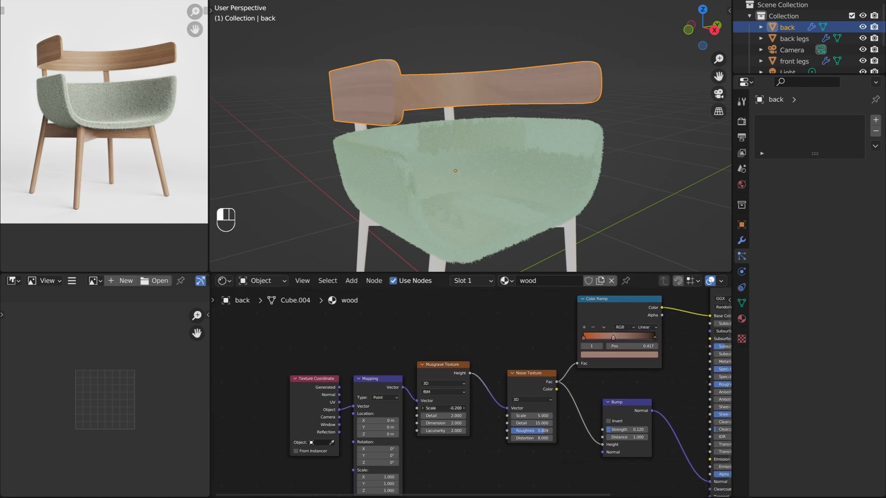
drag(442, 408, 458, 408)
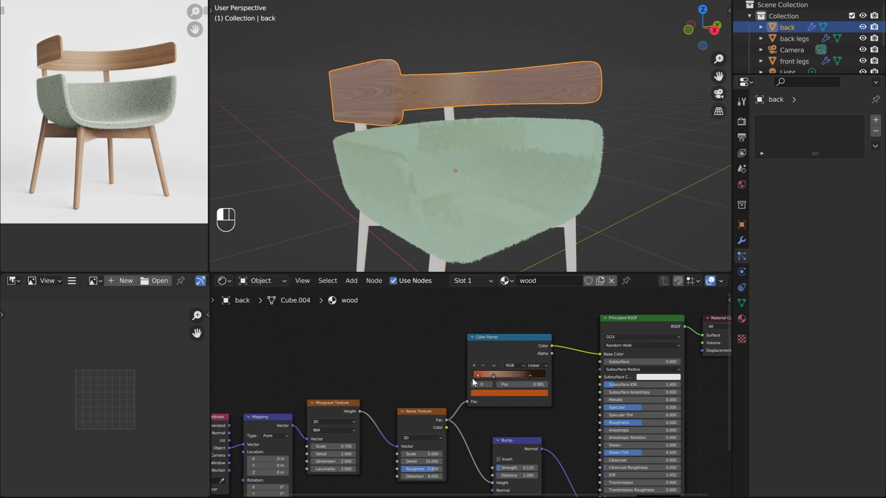
drag(479, 376, 490, 376)
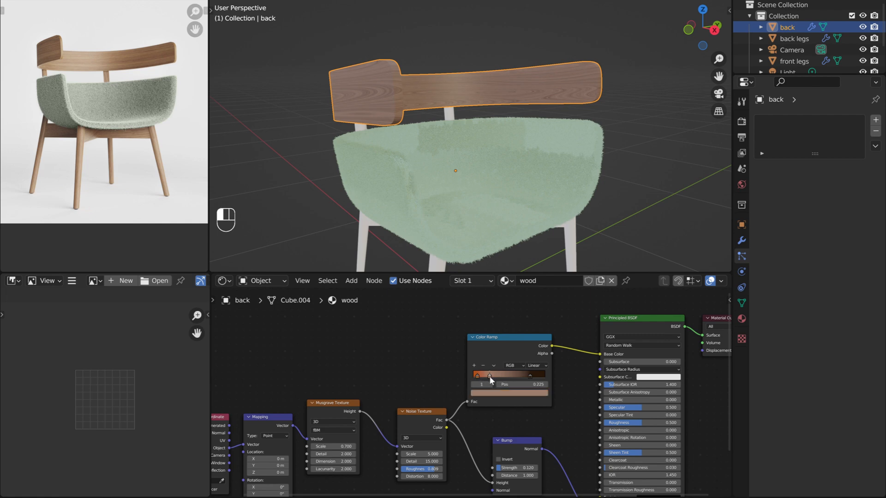
drag(492, 384, 489, 384)
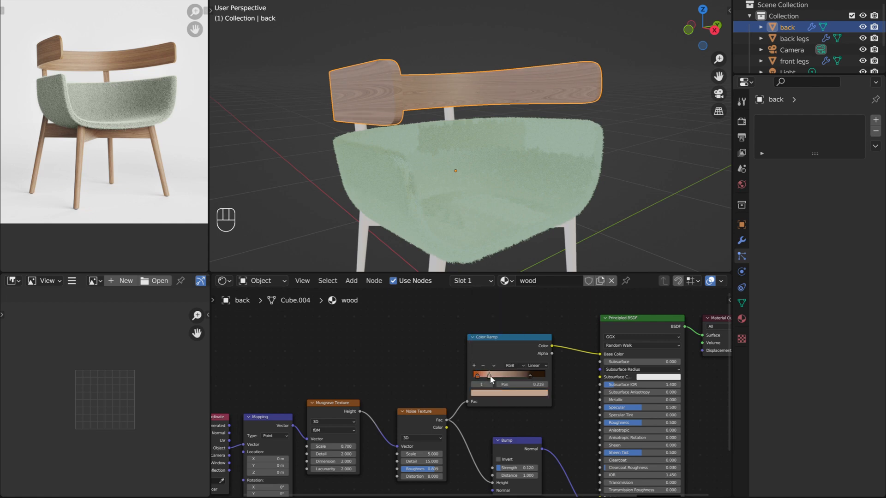
click(507, 391)
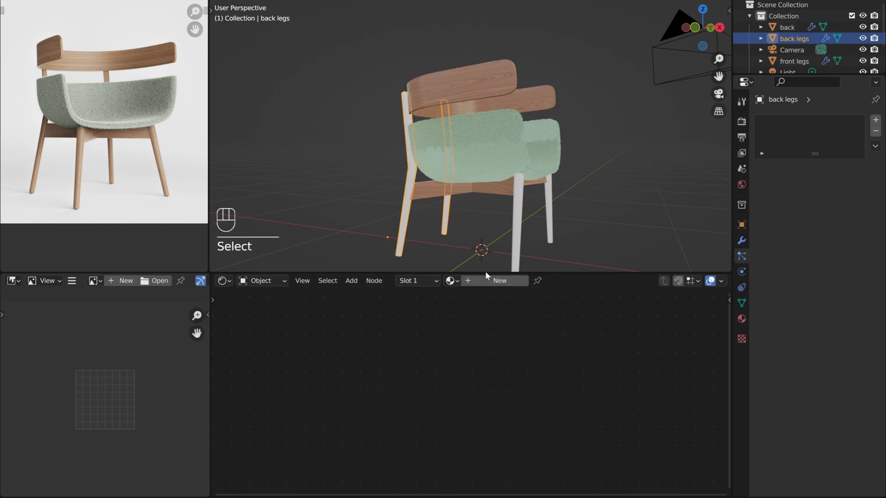
Step: Paste the copied wood nodes into the back legs' material and name it 'legs'
right_click(463, 367)
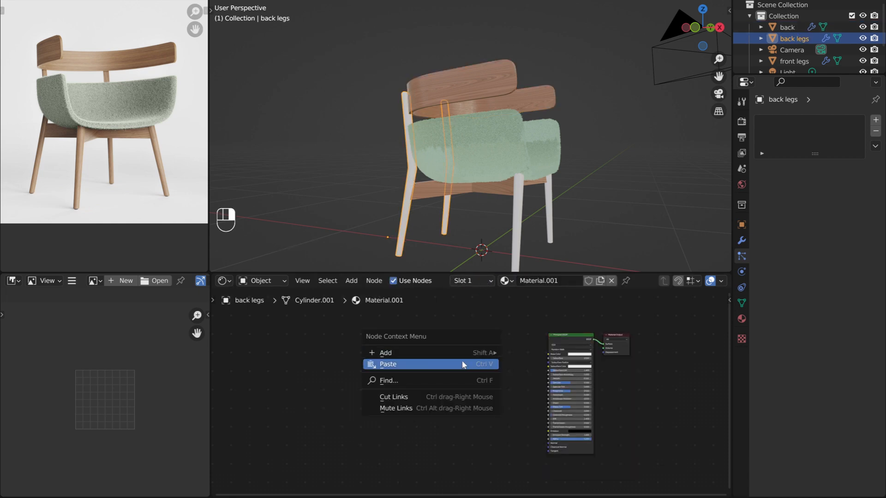
click(389, 364)
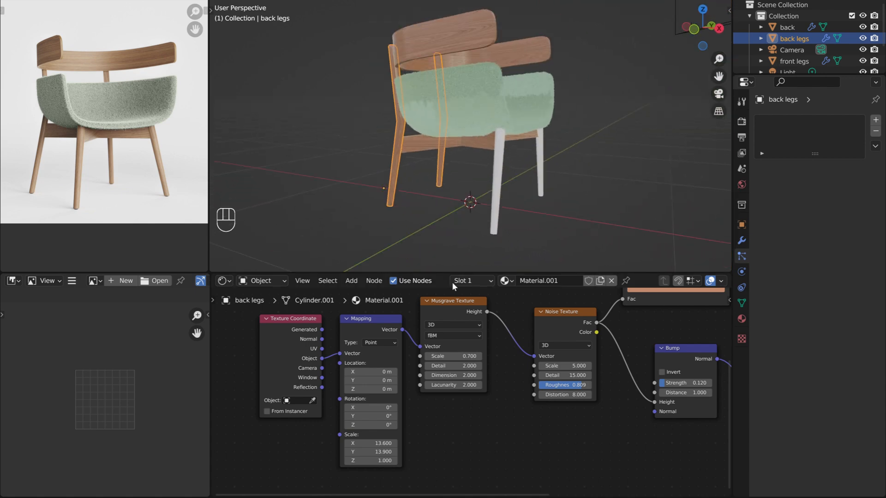
text(legs)
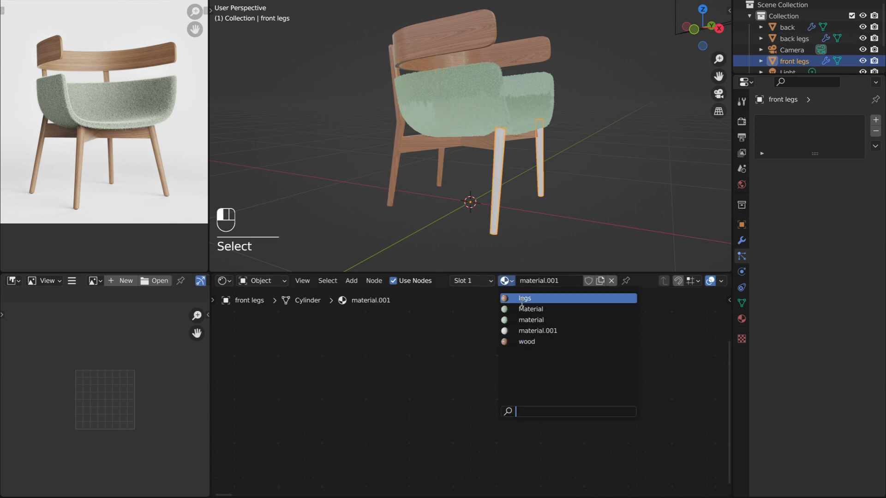
Step: Assign the existing legs wood material to the front legs
click(524, 298)
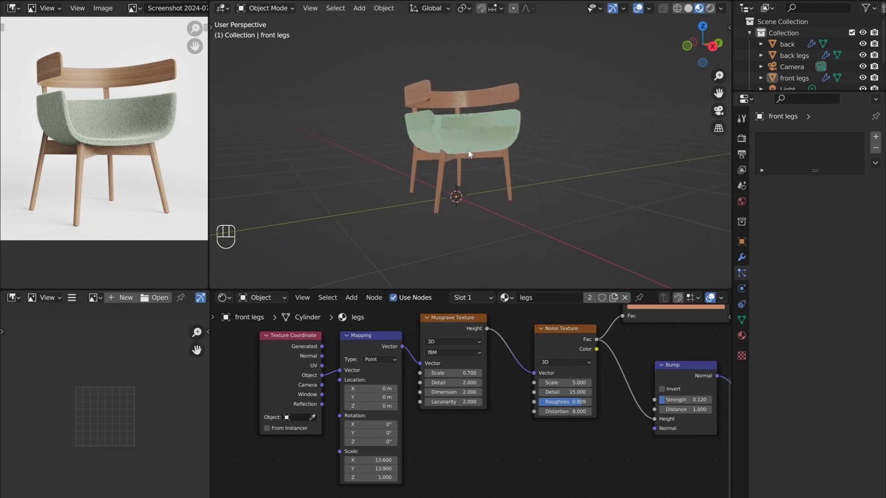
Step: Align the active camera to the current view and raise its focal length to 75 mm
click(310, 8)
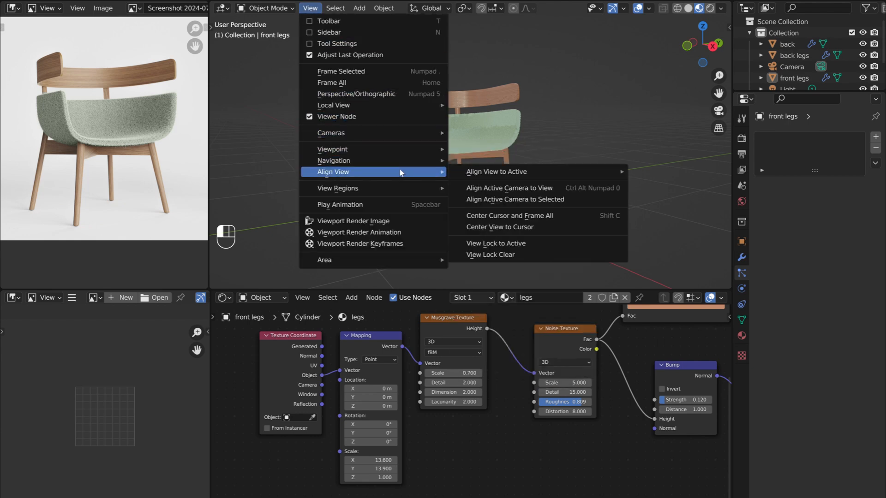
click(510, 187)
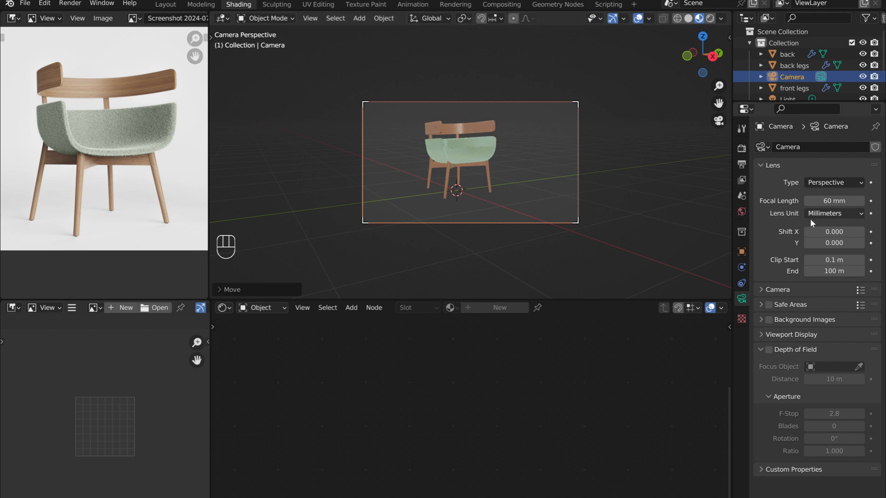
drag(835, 200, 847, 201)
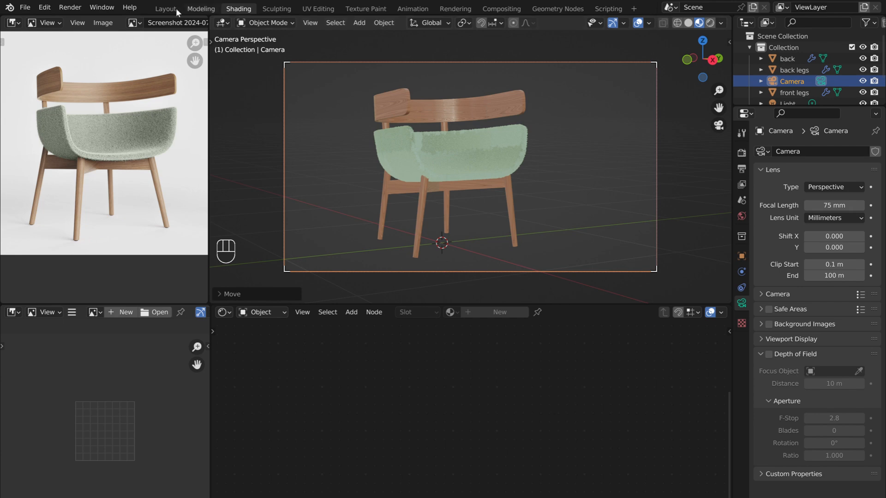
Step: In the Layout workspace, add a plane and extrude its back edge up into a backdrop wall
click(164, 8)
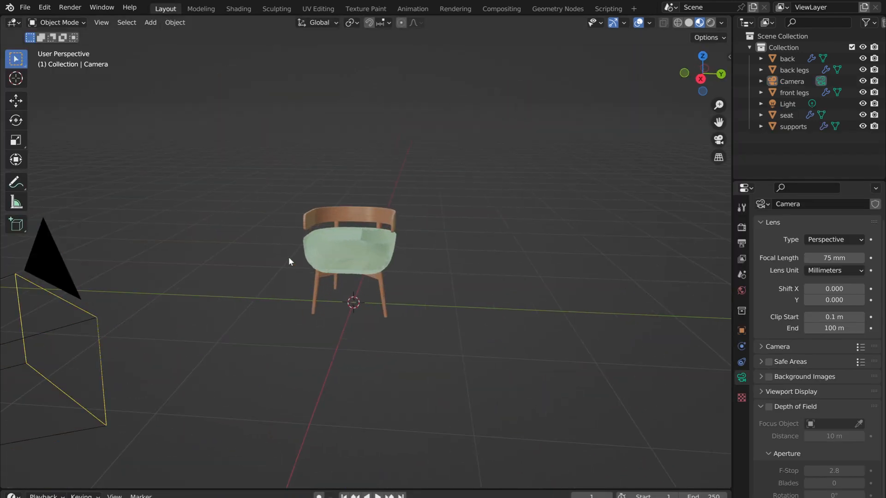
click(150, 22)
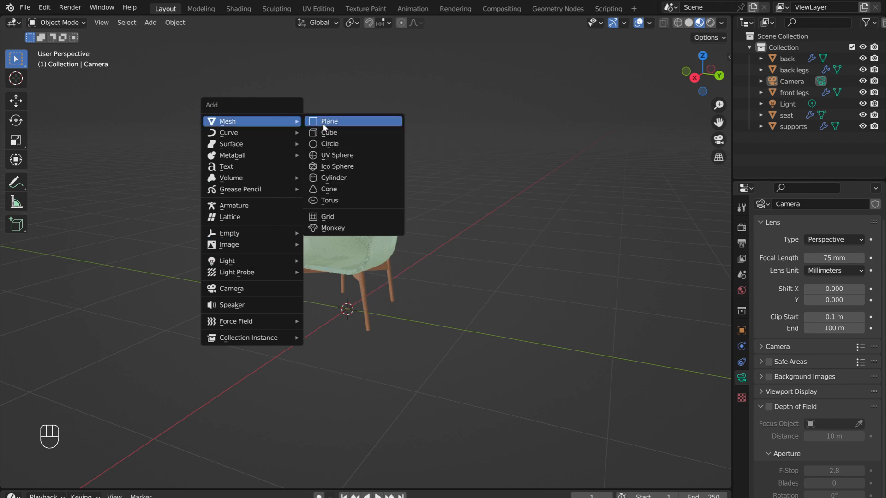
click(328, 121)
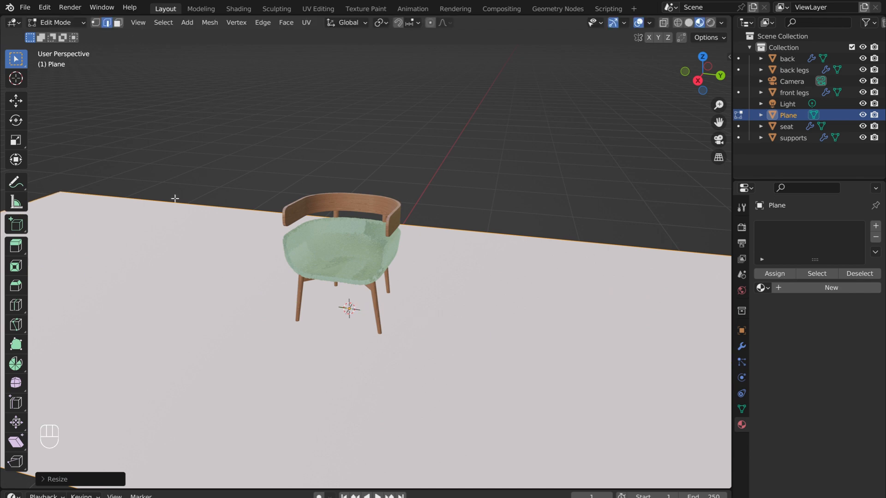
key(e)
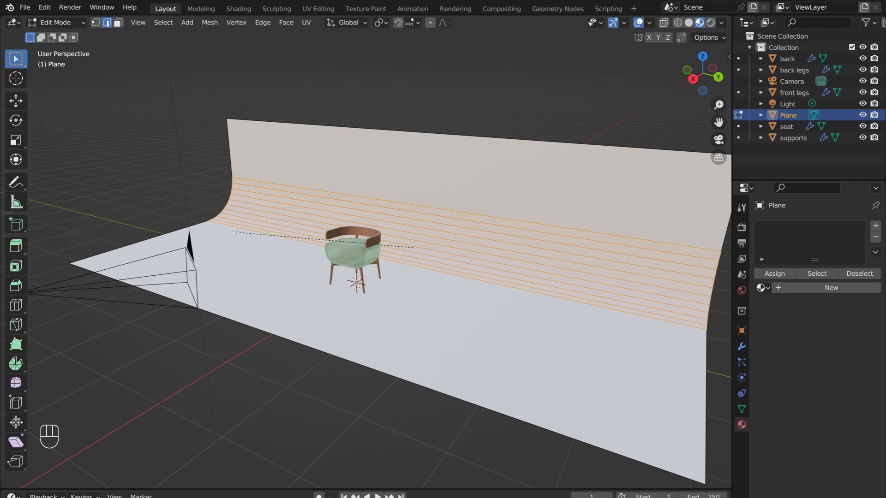
Step: Return to Object Mode and shade the curved backdrop smooth
key(Tab)
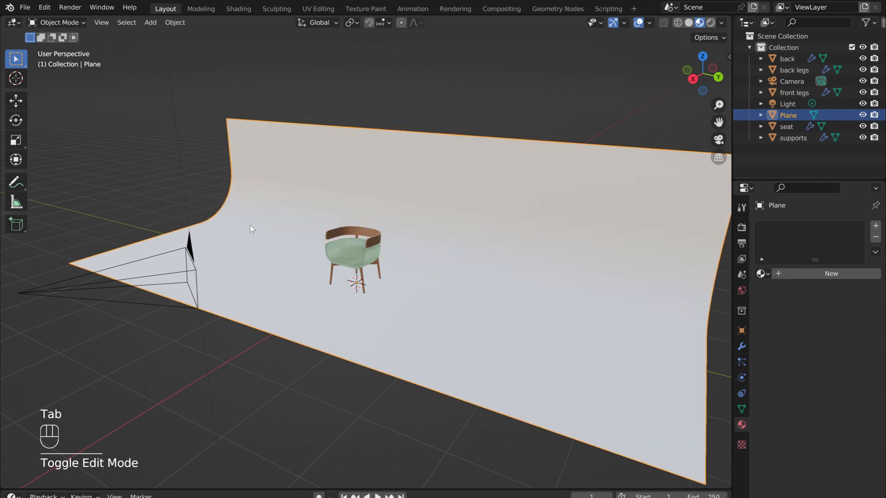
right_click(250, 229)
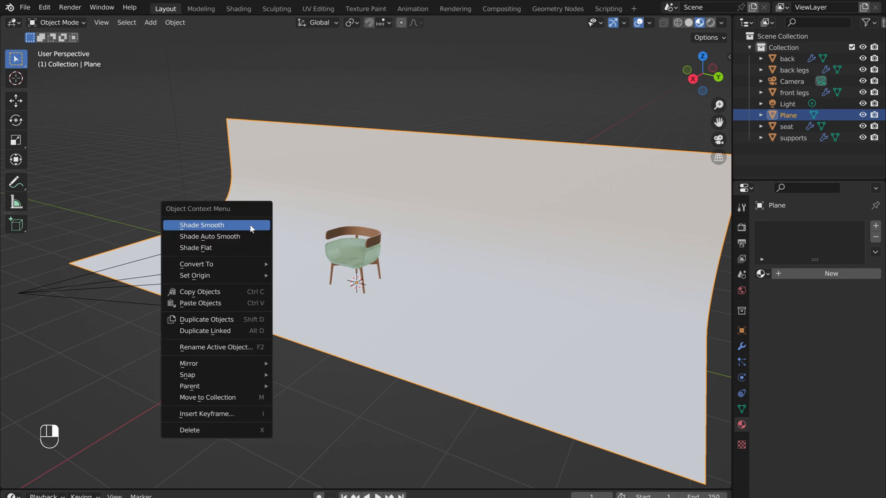
click(201, 225)
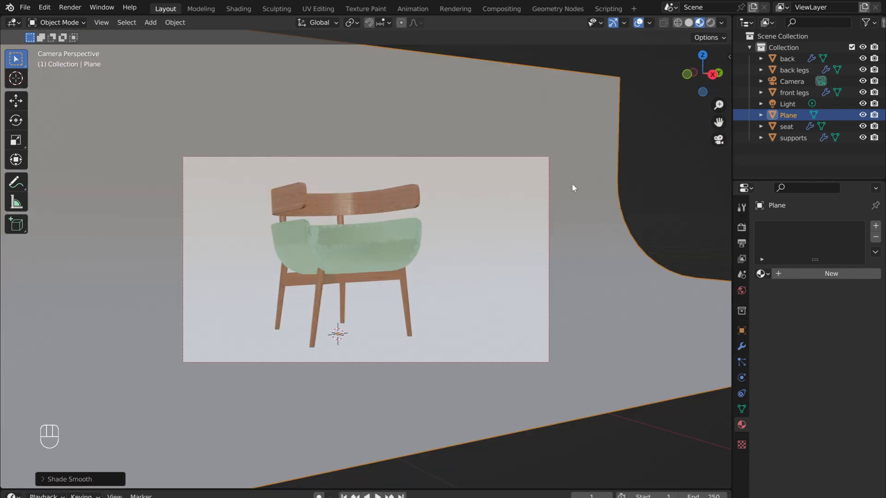
mouse_move(309, 244)
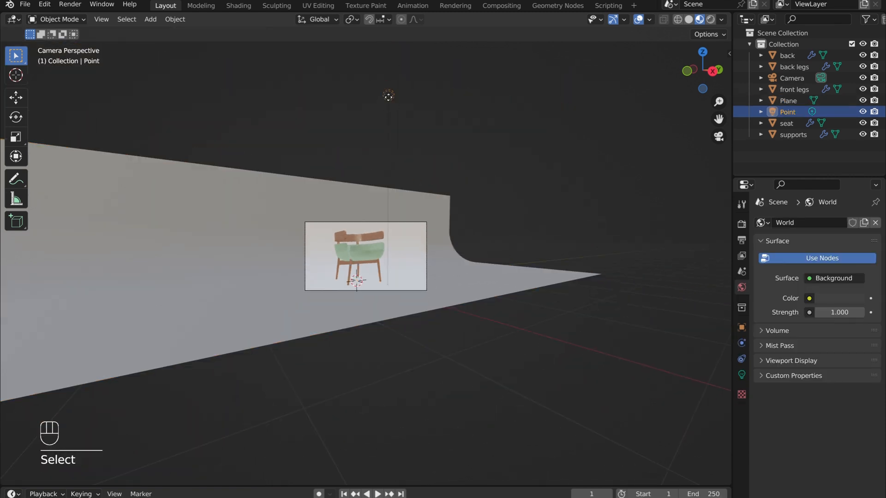
Step: Delete the default point light from the scene
key(x)
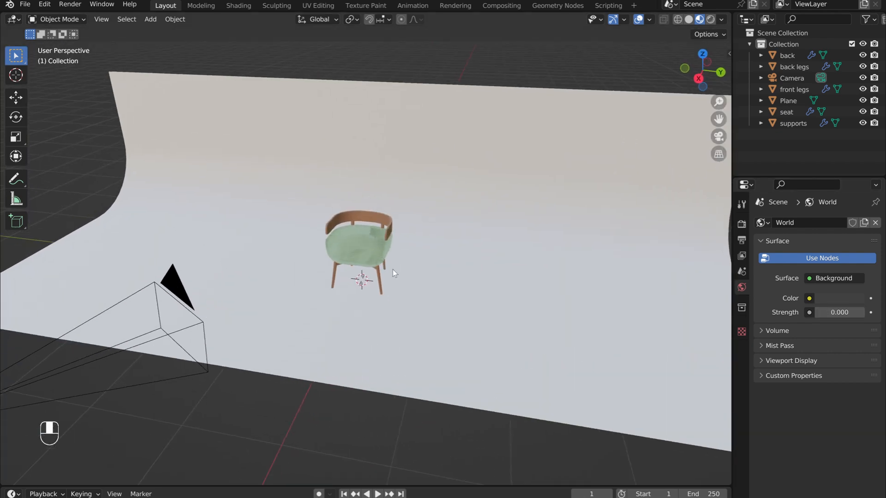
Step: Add an area light and raise it along Z to hang high above the chair
key(shift+a)
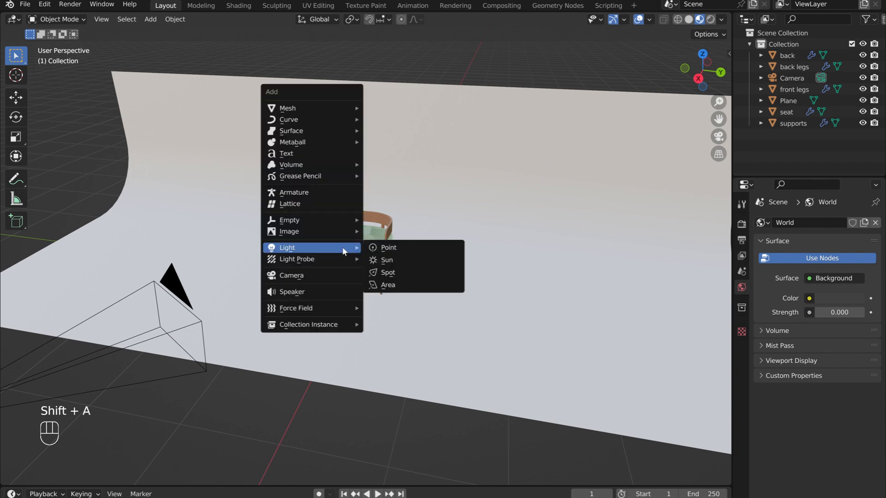
mouse_move(365, 254)
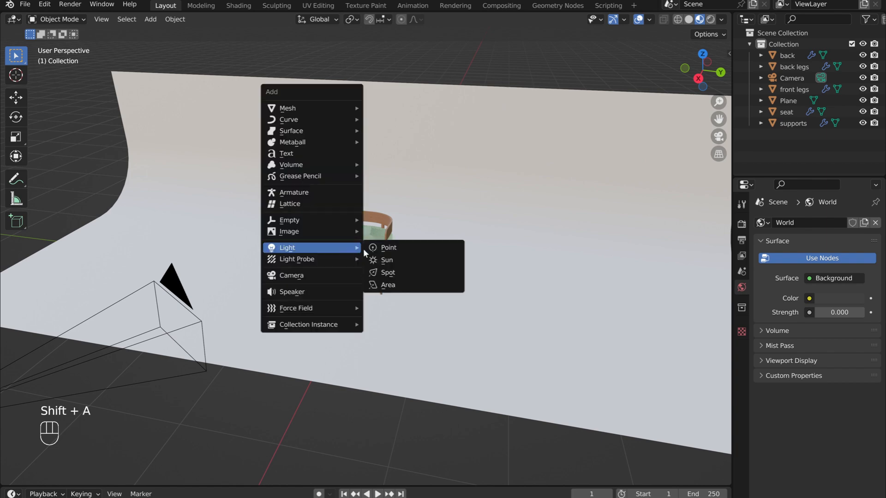
click(389, 285)
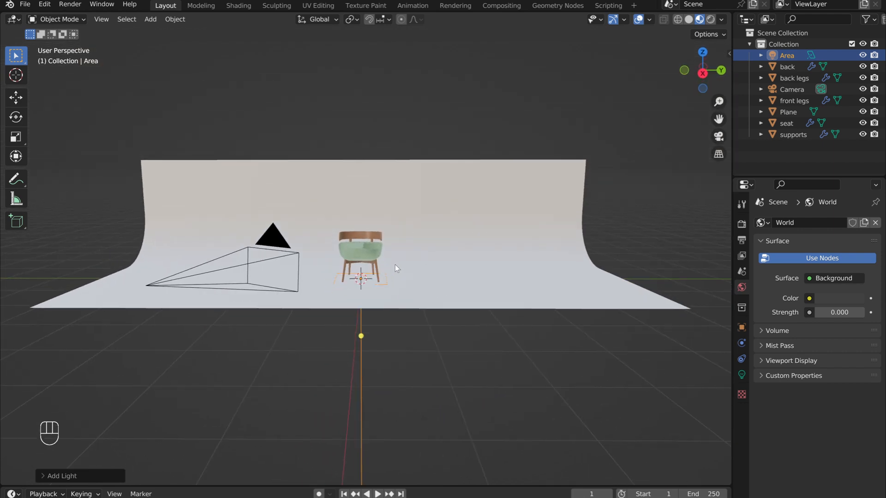
key(g)
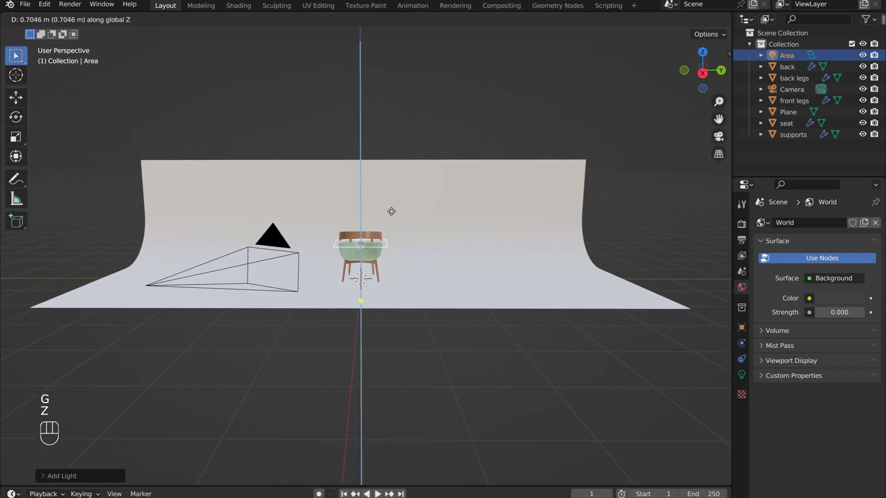
drag(361, 242, 361, 85)
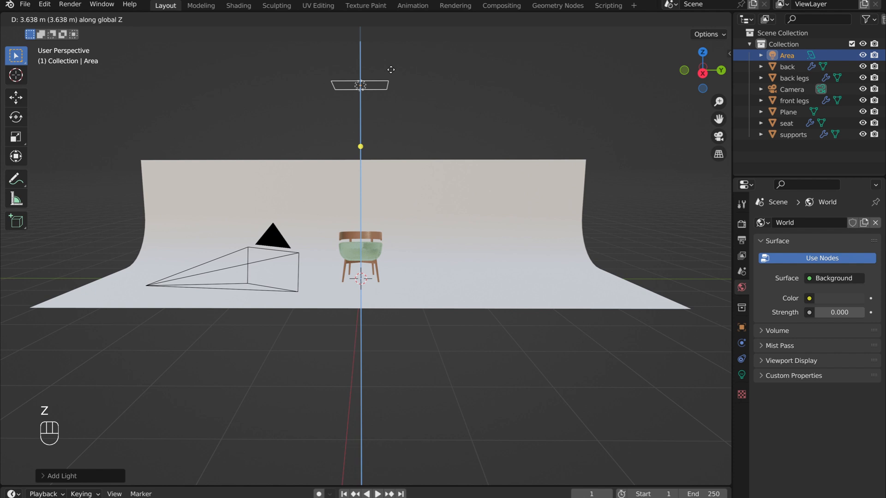
key(s)
text(200)
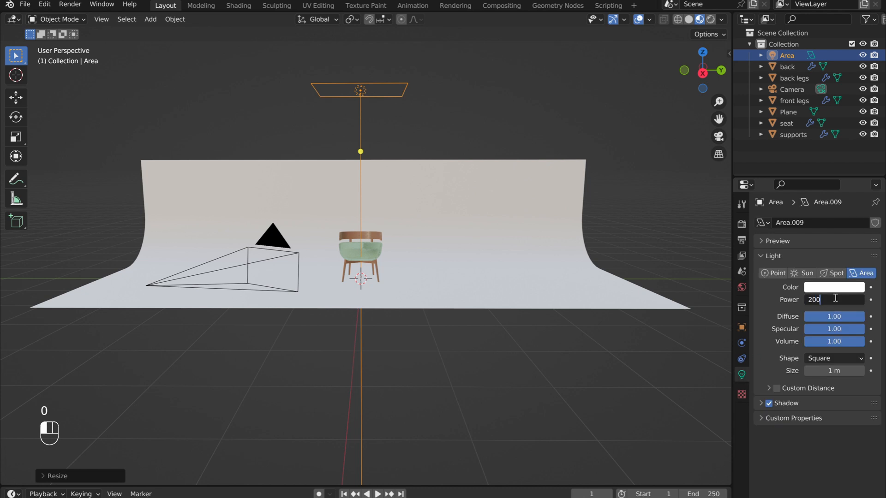
Step: Give the area light a warm pale peach colour at 200 W power
click(835, 287)
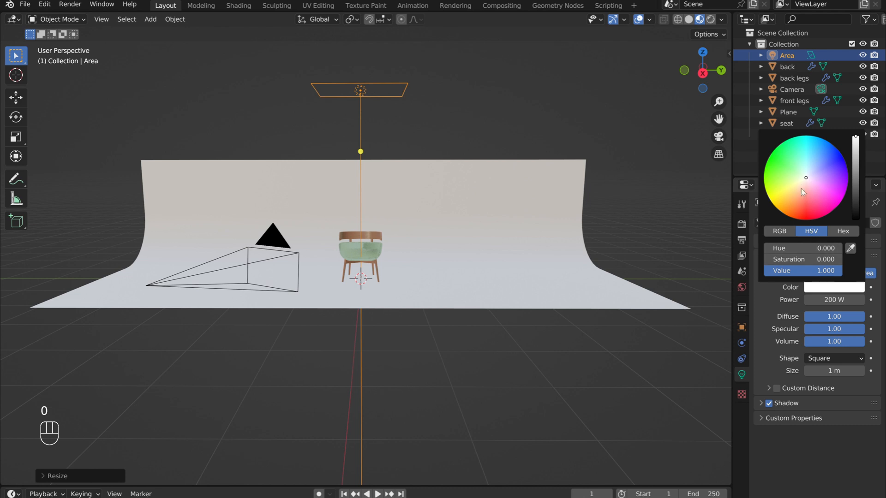
mouse_move(807, 184)
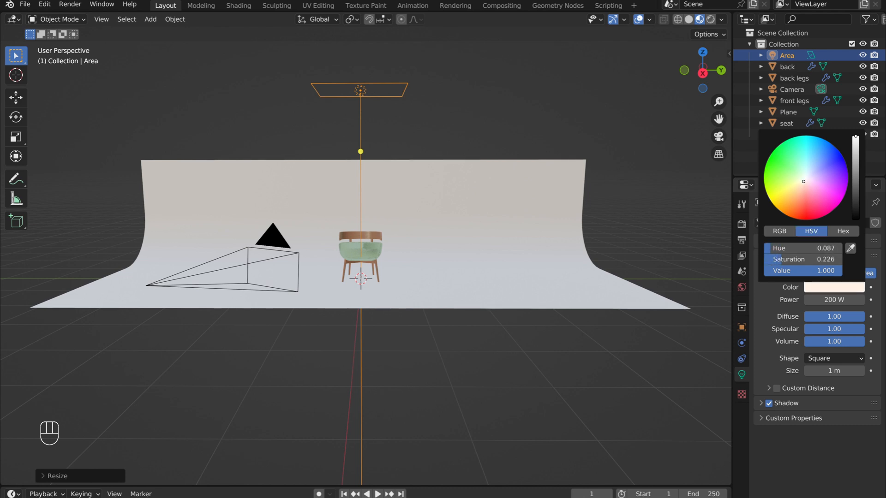
click(793, 209)
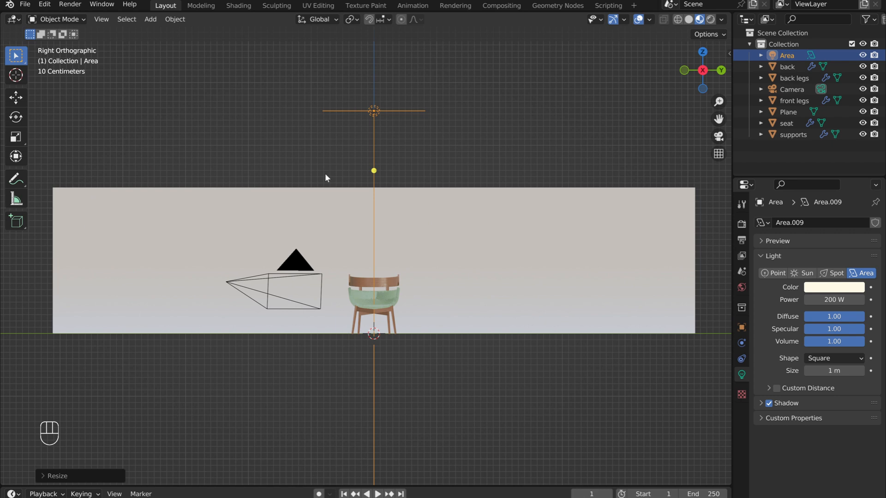
Step: Duplicate the area light to both sides of the chair, rotated to face it, the newest at 100 W
key(shift+d)
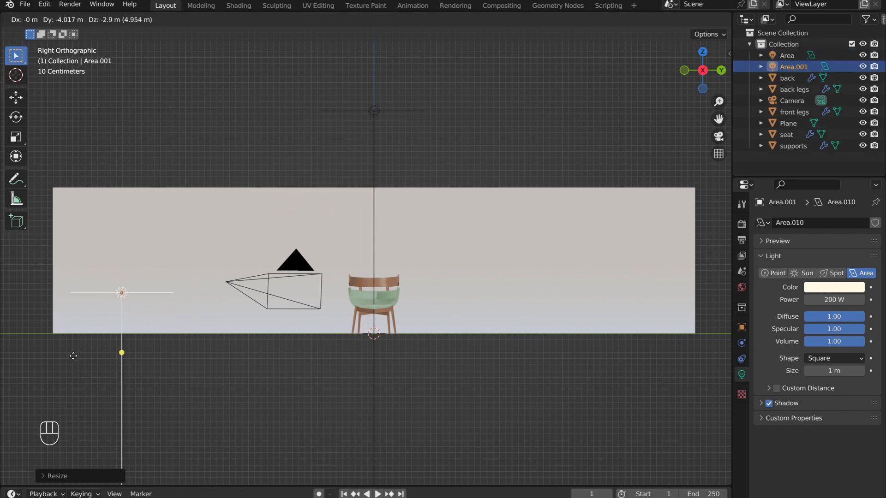
key(r)
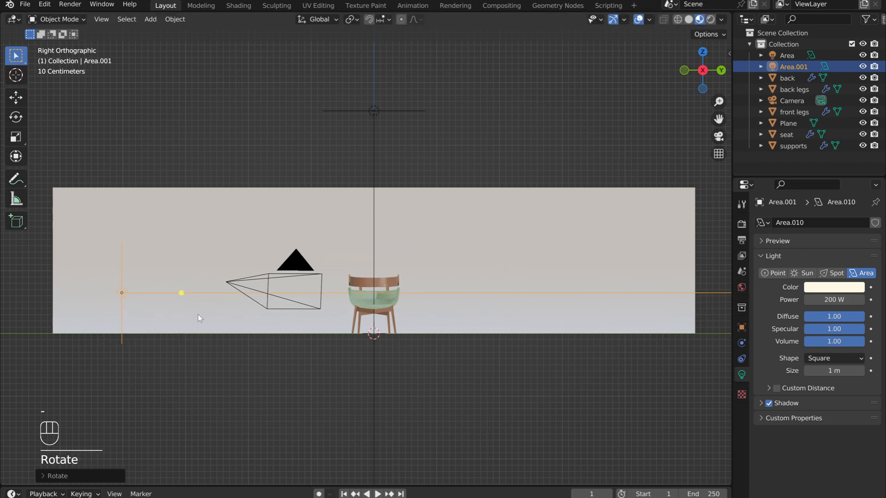
key(KP_7)
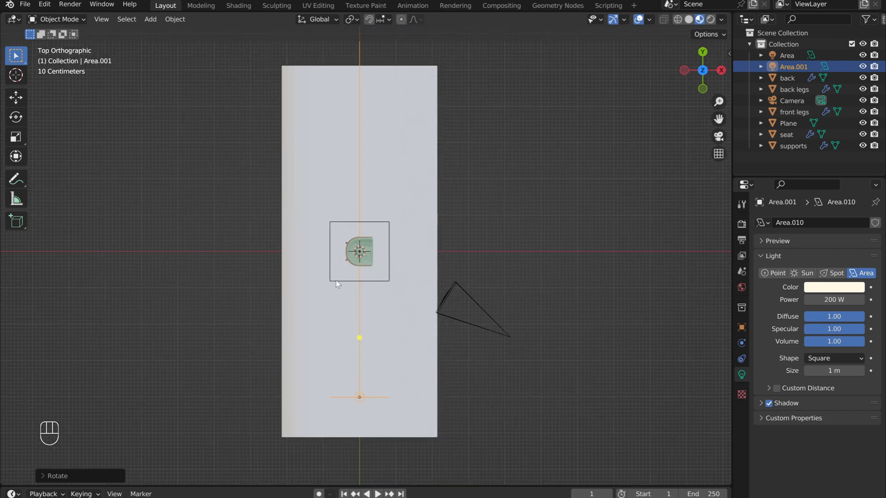
key(shift+d)
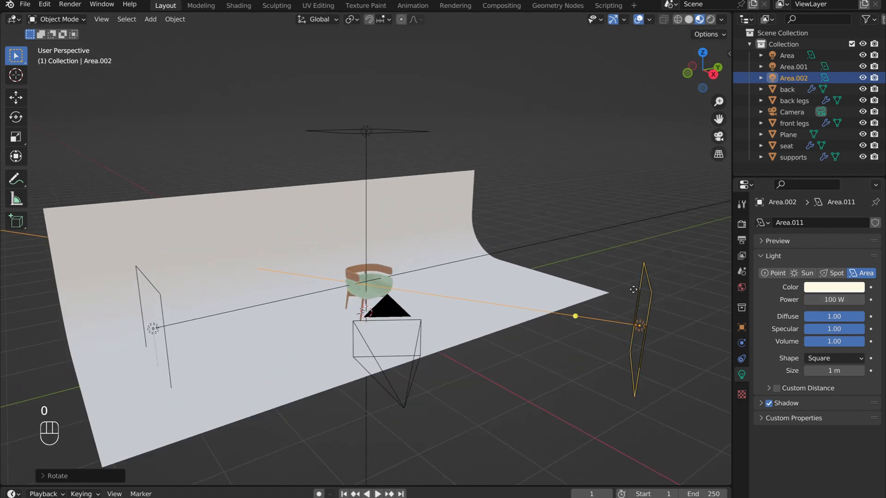
click(718, 137)
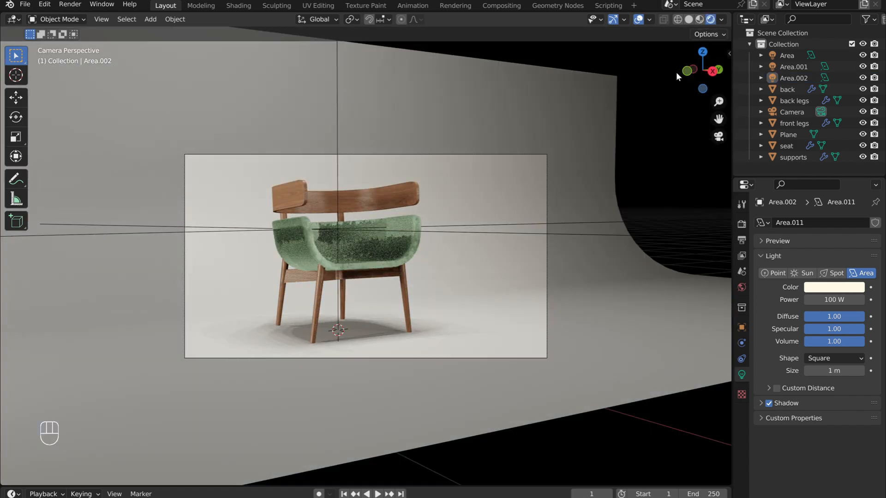
Step: Set the render engine to Cycles with Filmic view transform and Medium High Contrast look
click(741, 224)
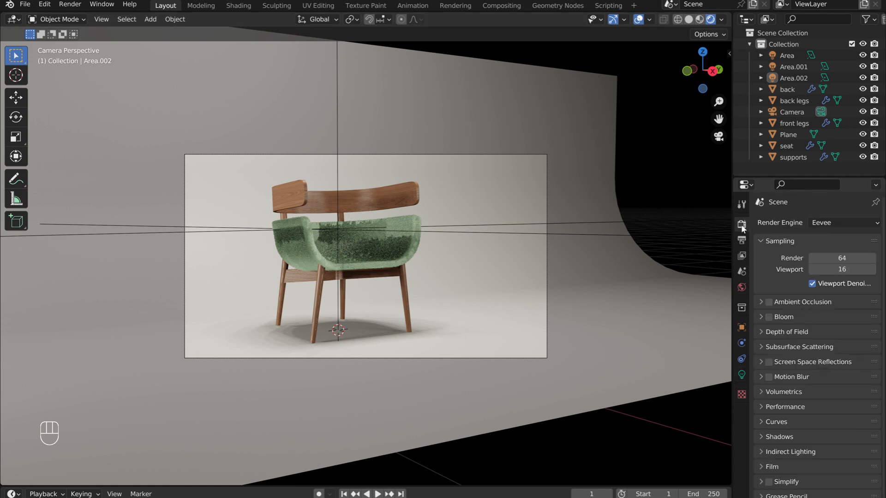
click(842, 222)
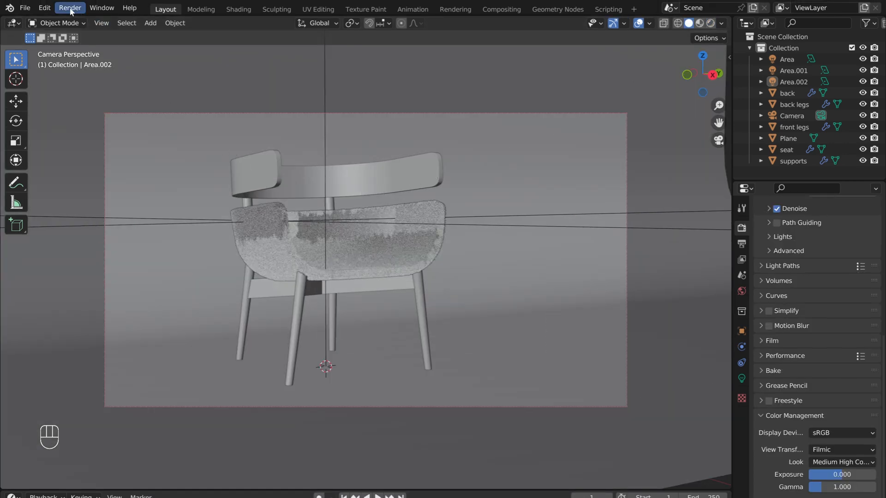
Step: Render a still image of the chair from the camera and bring up the render's Image menu
click(70, 7)
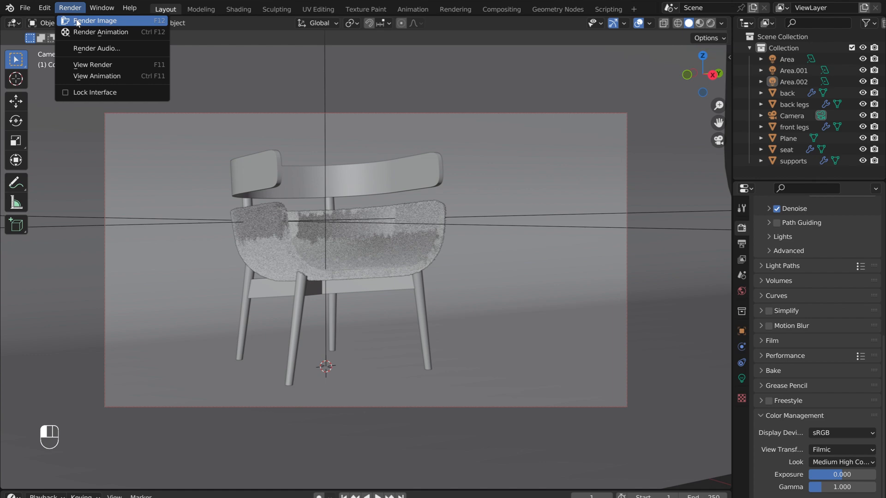
click(95, 20)
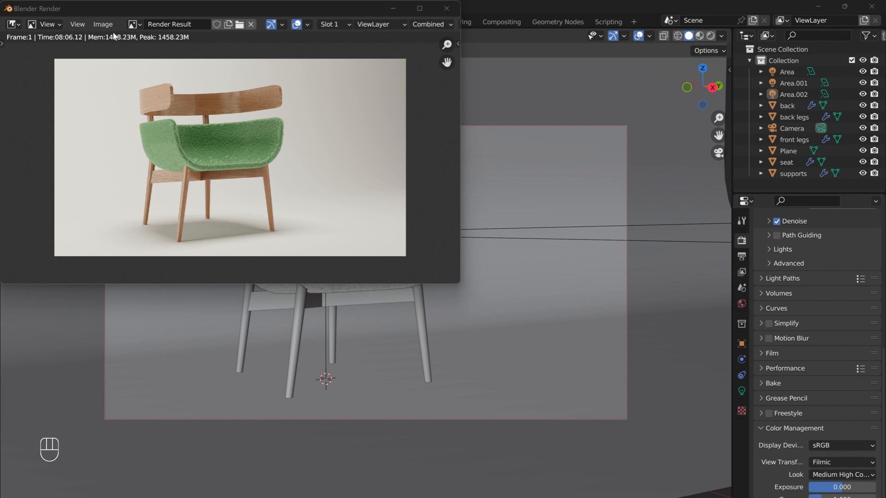
click(102, 24)
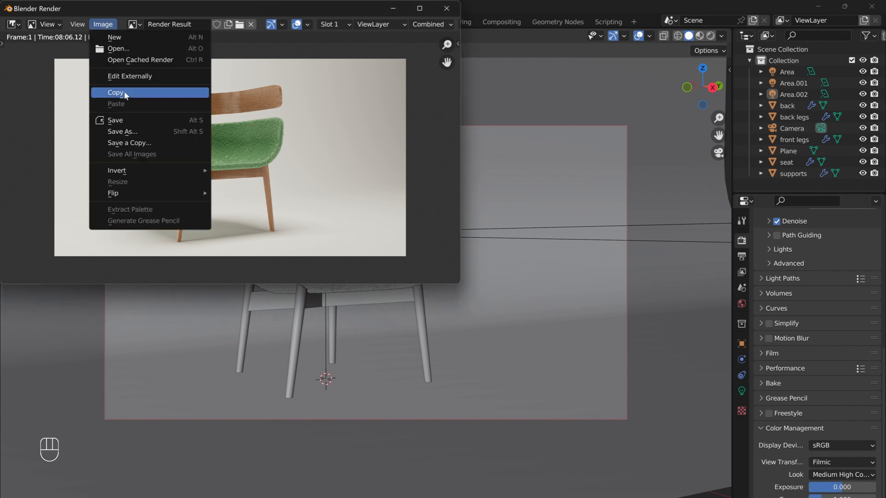